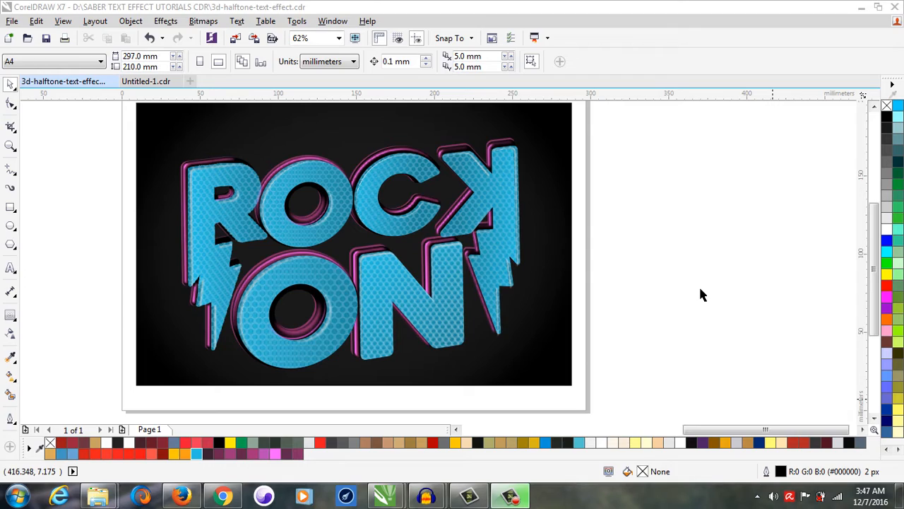
Switch to Untitled-1.cdr, the document with the plain black ROCK ON lettering
{"action": "left_click", "coordinate": [154, 80]}
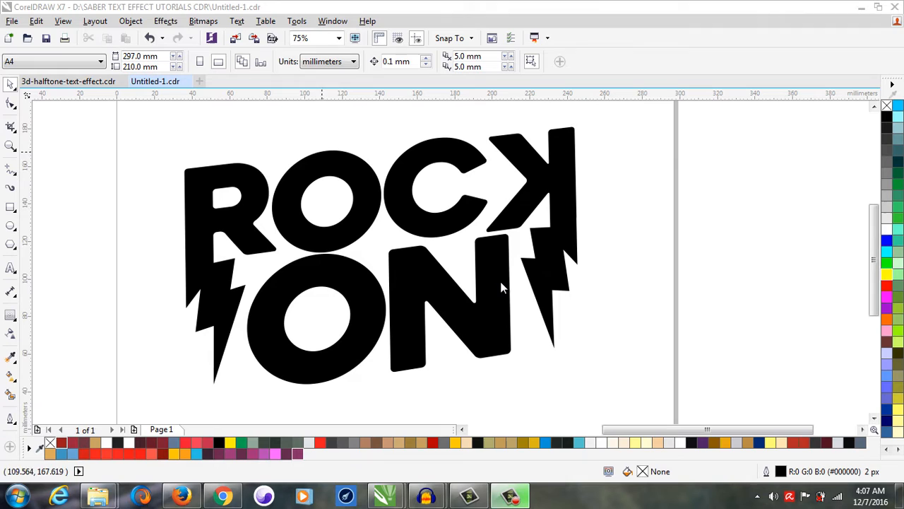
Duplicate the lightning-bolt R and place the copy beside the original
{"action": "left_click", "coordinate": [502, 286]}
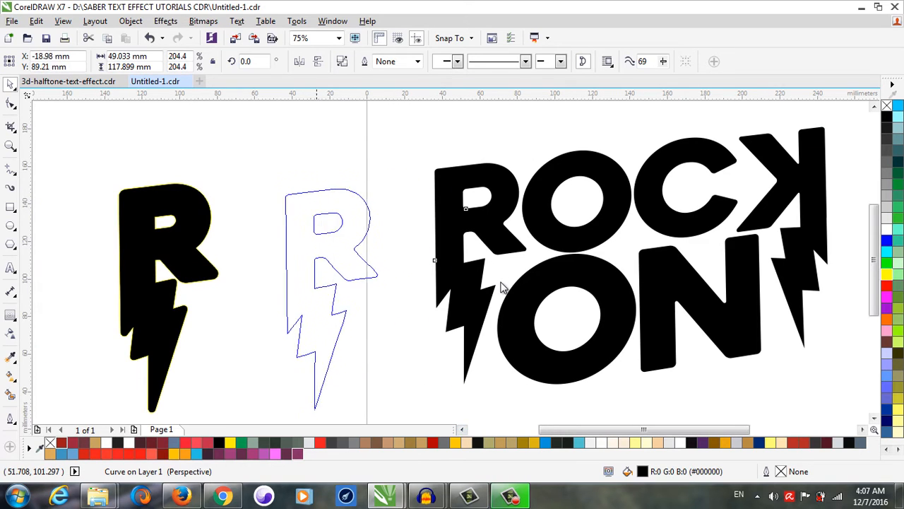
{"action": "left_click", "coordinate": [332, 296]}
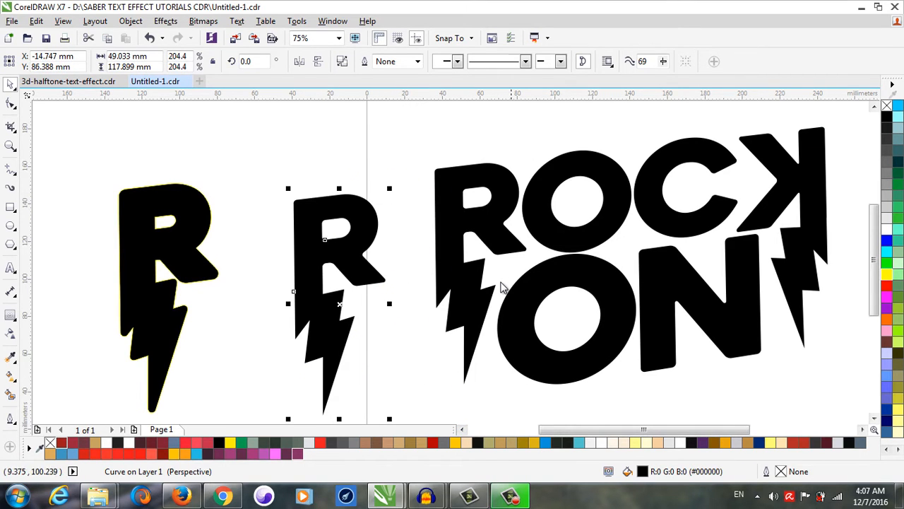
{"action": "left_click", "coordinate": [165, 21]}
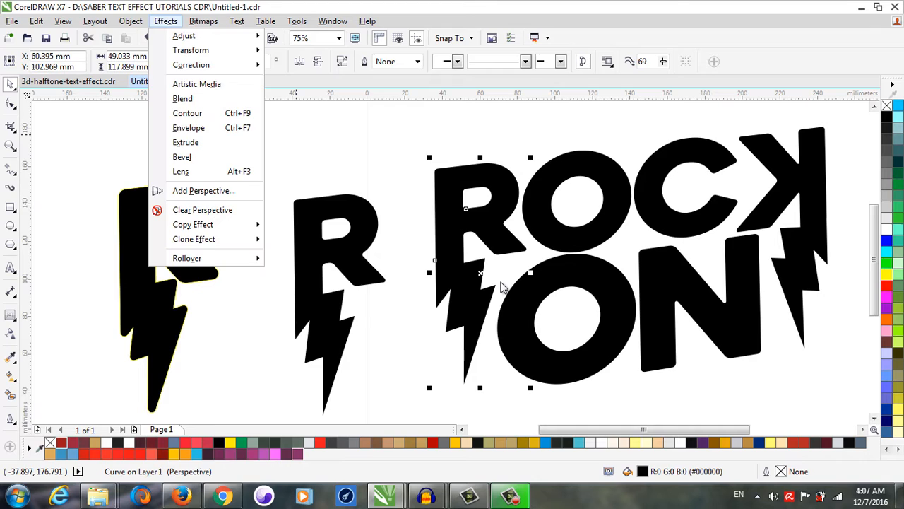
{"action": "mouse_move", "coordinate": [203, 191]}
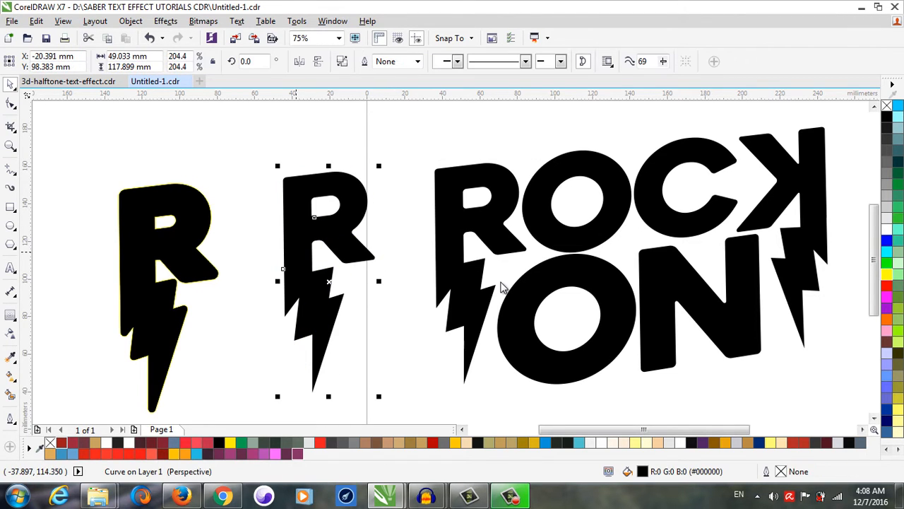
{"action": "mouse_move", "coordinate": [500, 287]}
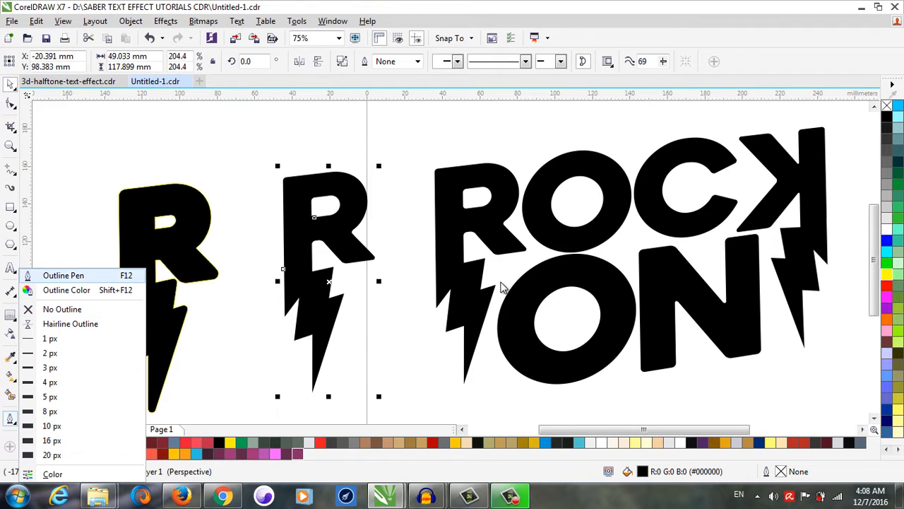
Set the copied R's outline to red with a 50 px width
{"action": "left_click", "coordinate": [63, 275]}
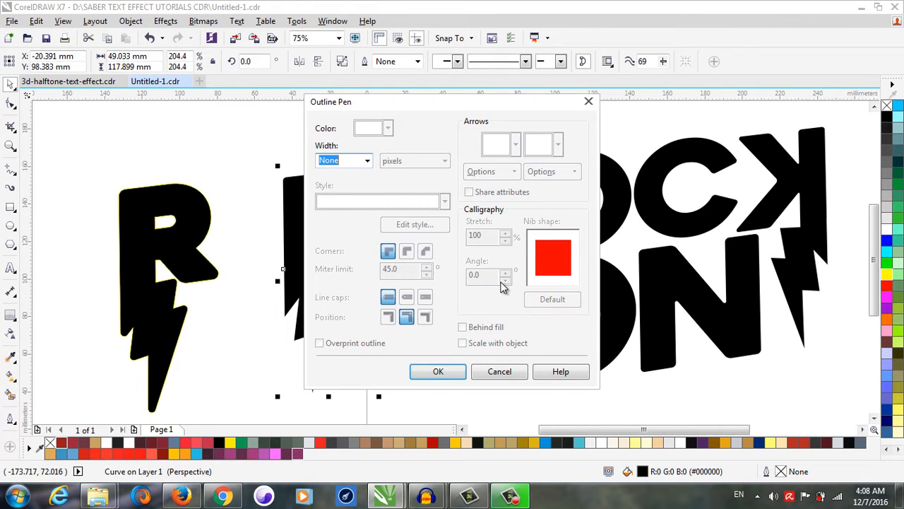
{"action": "left_click", "coordinate": [438, 370]}
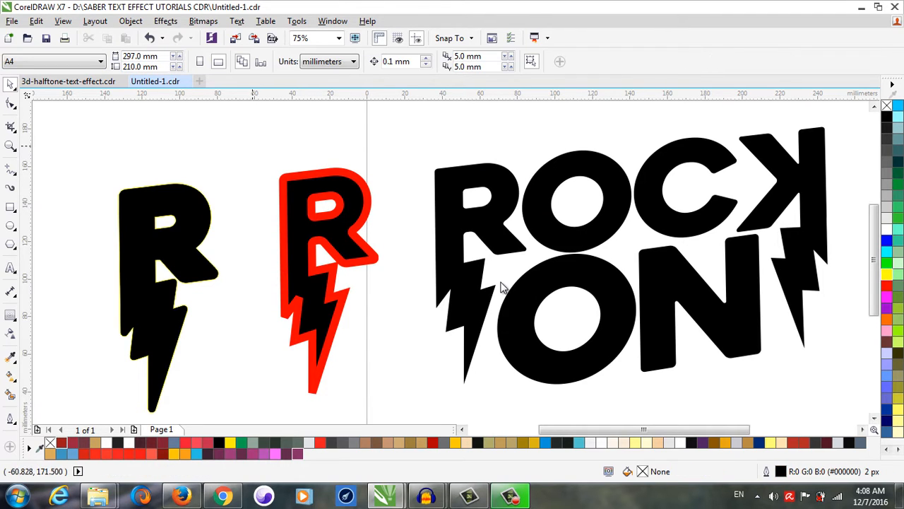
{"action": "left_click", "coordinate": [328, 240]}
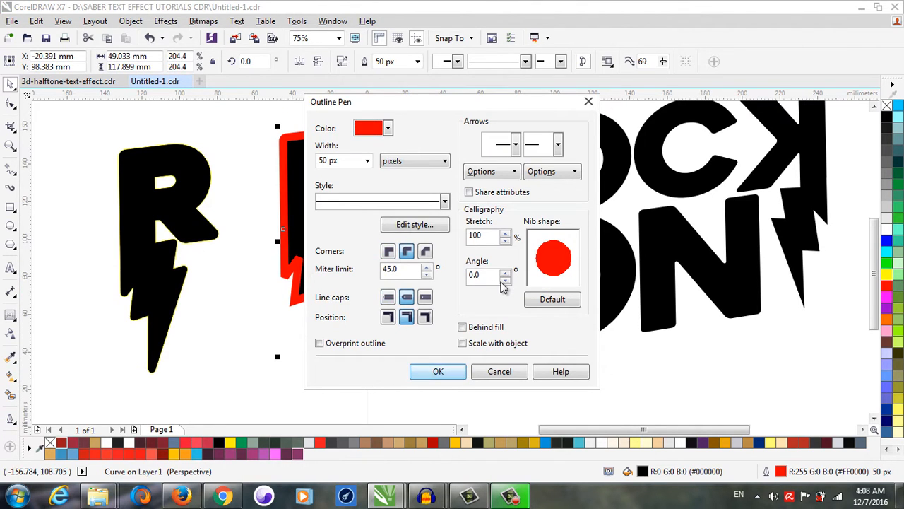
{"action": "left_click", "coordinate": [438, 371]}
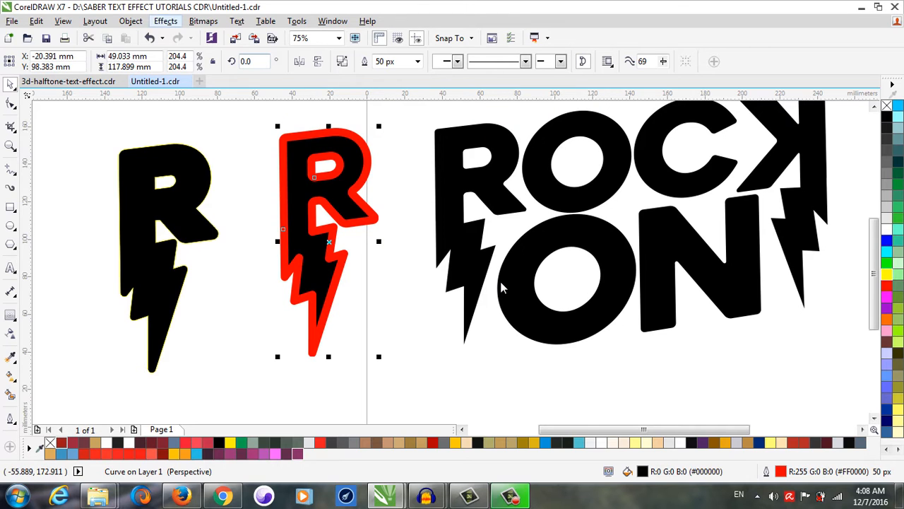
Open the Object menu to work on the second R's outline
{"action": "left_click", "coordinate": [129, 21]}
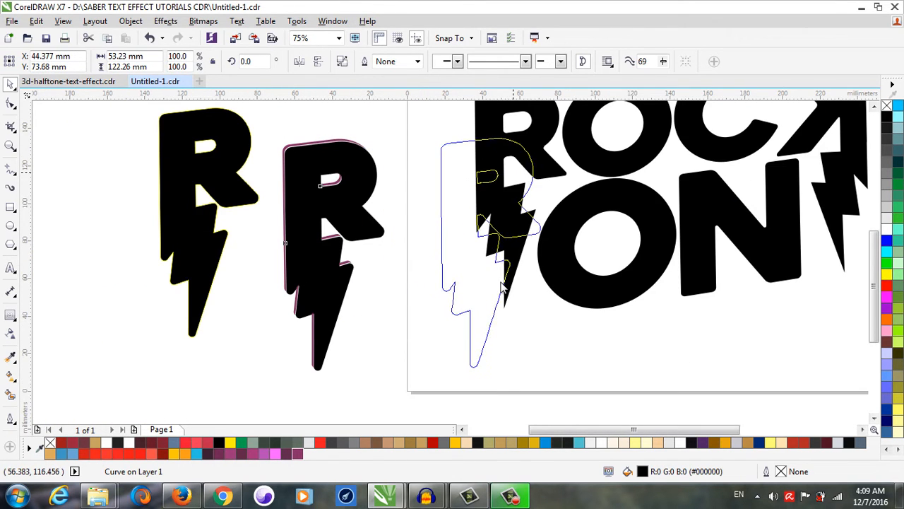
Place the third R copy and break its yellow contour group apart
{"action": "left_click", "coordinate": [302, 37]}
{"action": "type", "text": "600"}
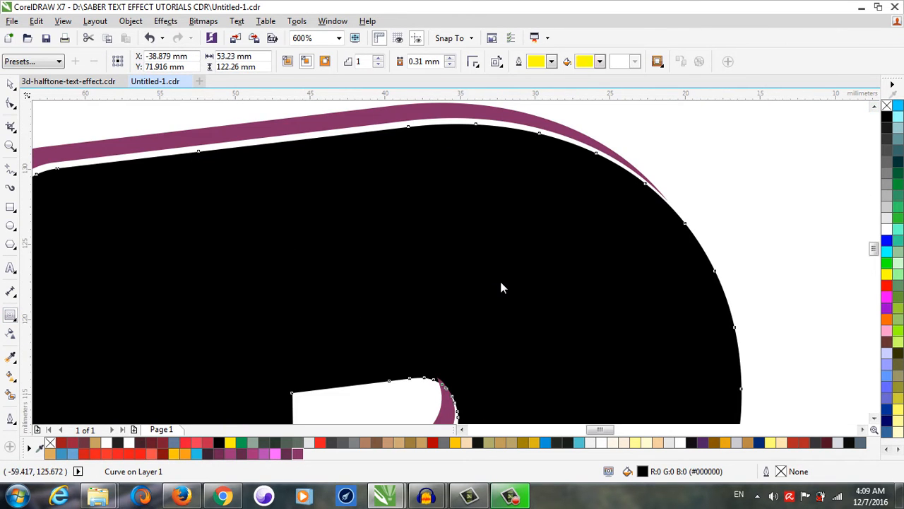
{"action": "mouse_move", "coordinate": [11, 317]}
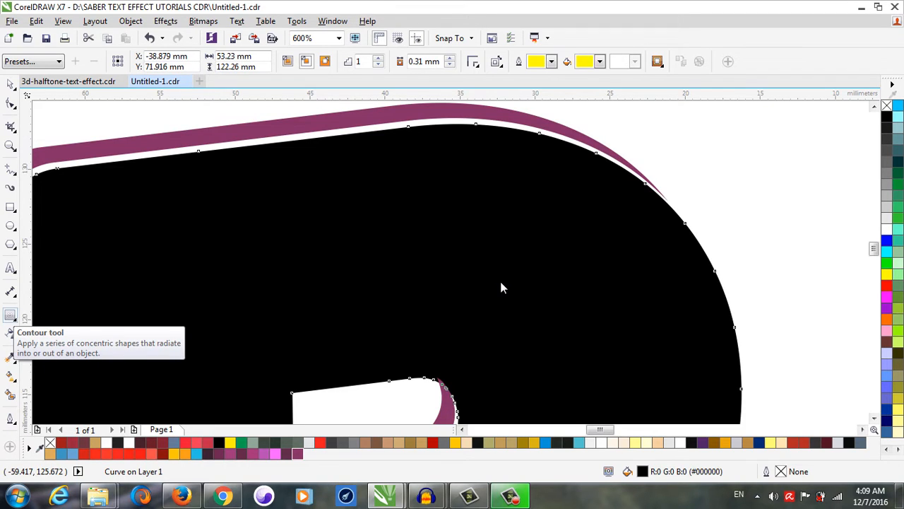
{"action": "mouse_move", "coordinate": [504, 287]}
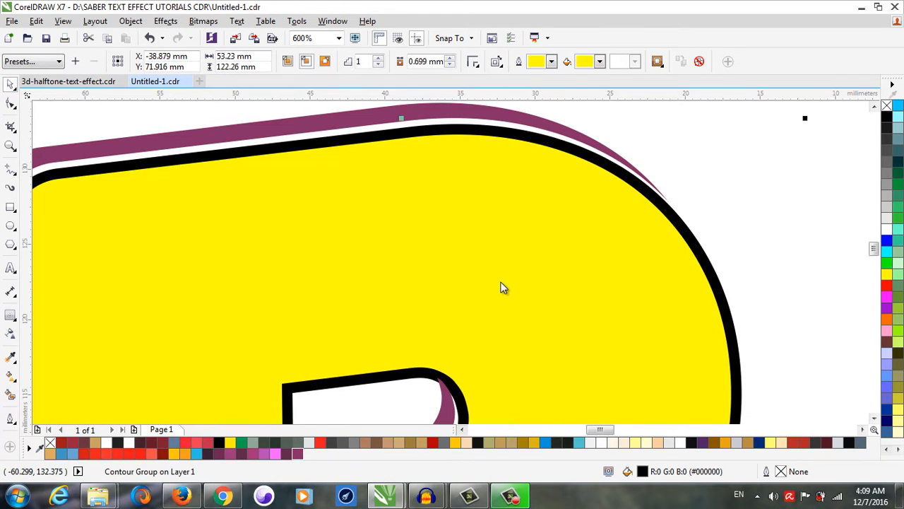
{"action": "left_click", "coordinate": [130, 21]}
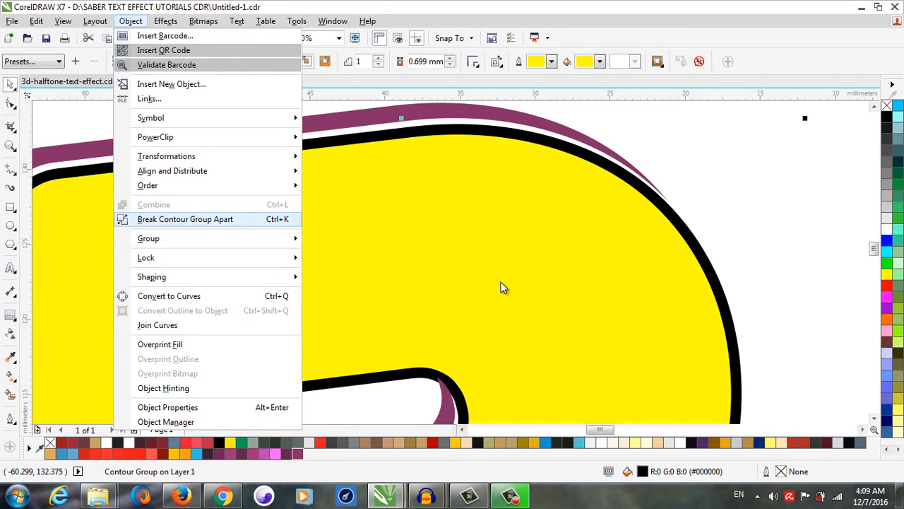
{"action": "left_click", "coordinate": [185, 218]}
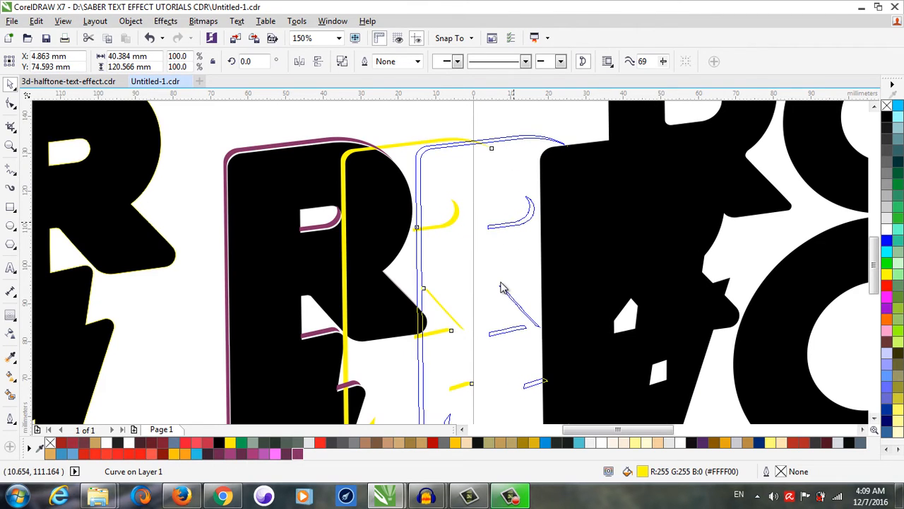
Fill the separated contour with #5E2548 and order it behind the R
{"action": "left_click", "coordinate": [491, 283]}
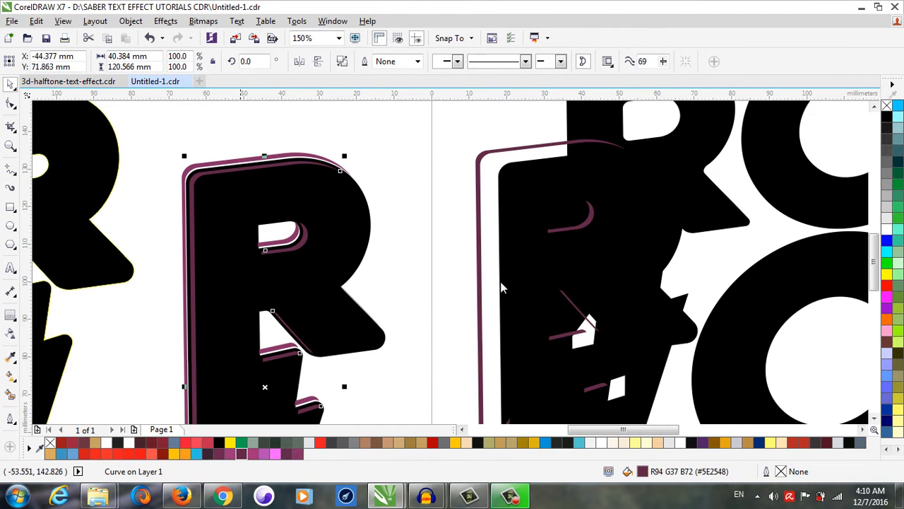
{"action": "left_click", "coordinate": [213, 25]}
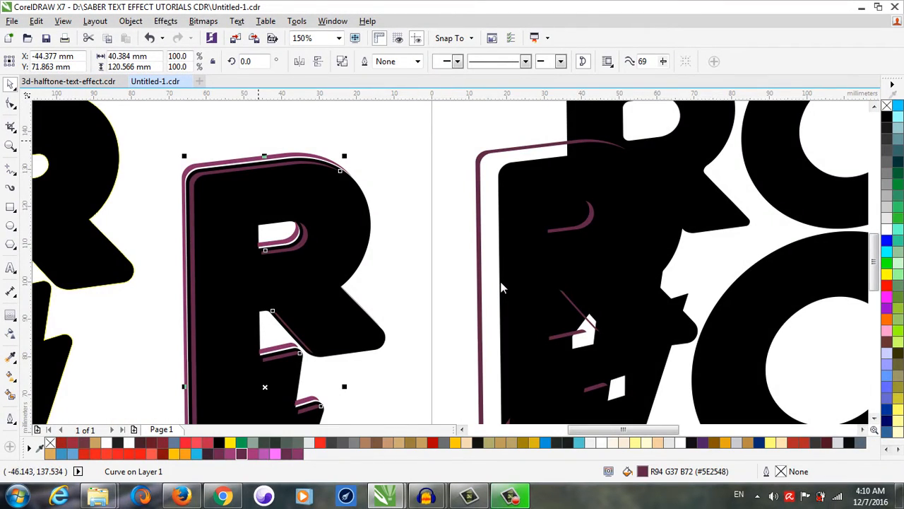
Convert the layered R into a bitmap
{"action": "left_click", "coordinate": [203, 21]}
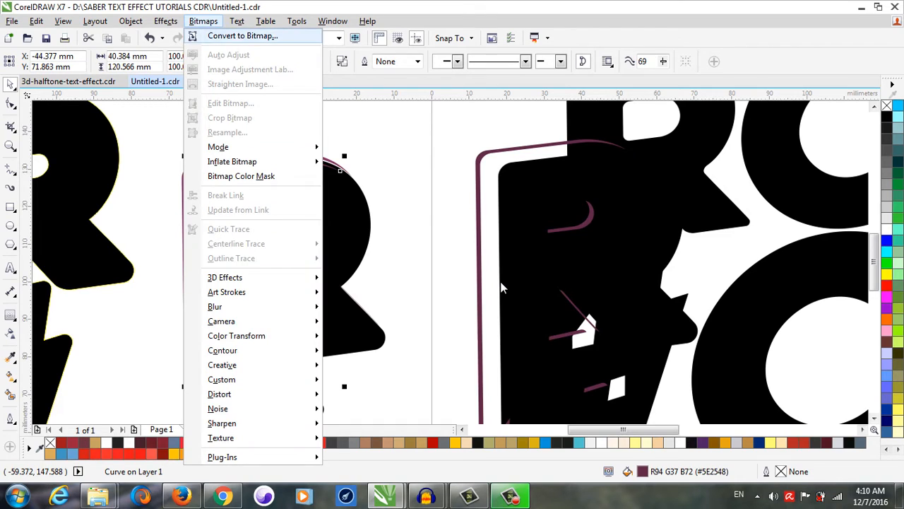
{"action": "left_click", "coordinate": [242, 35]}
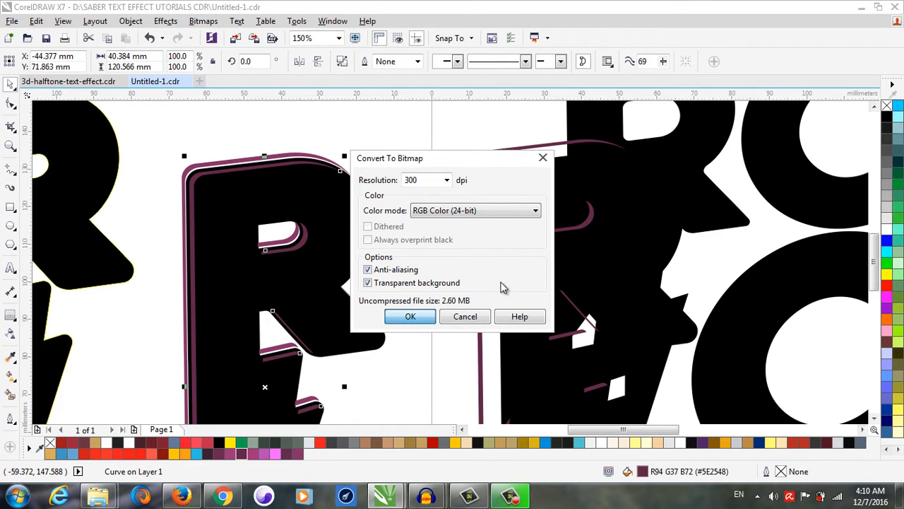
{"action": "left_click", "coordinate": [409, 316]}
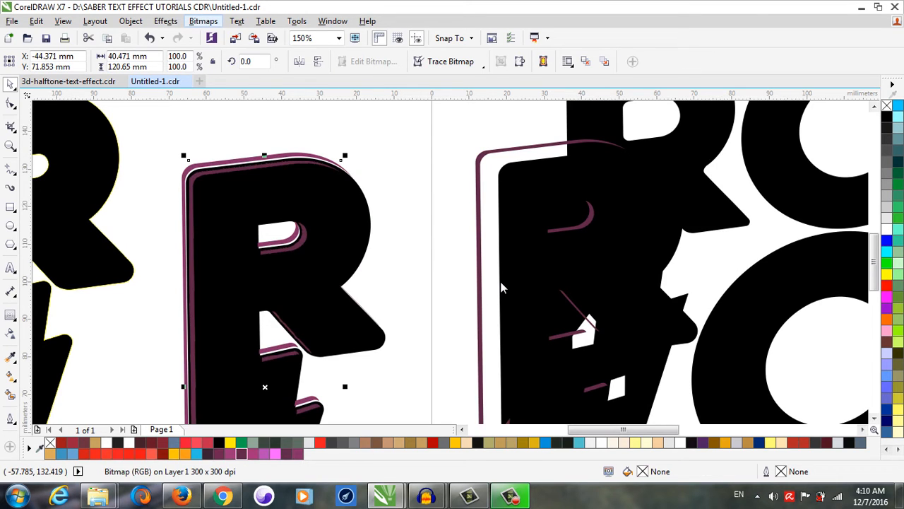
Apply a 10-pixel Gaussian Blur to the bitmap R
{"action": "left_click", "coordinate": [203, 20]}
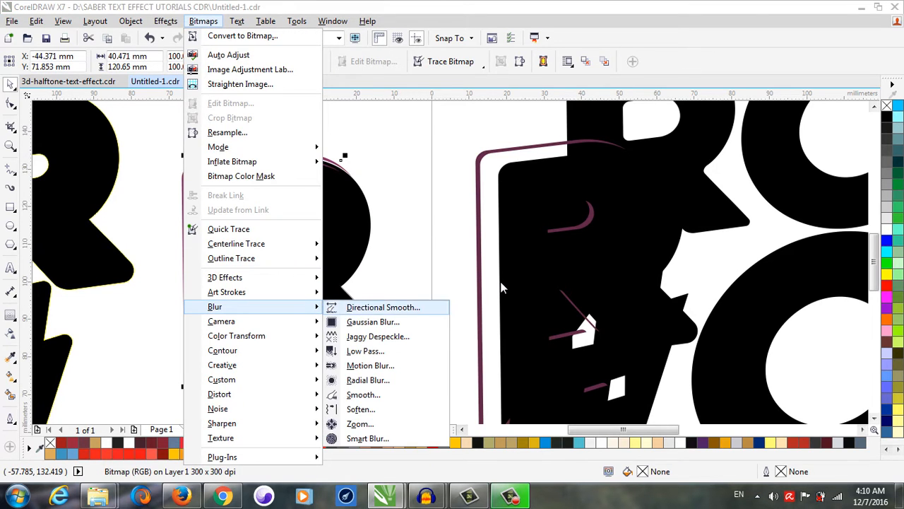
{"action": "left_click", "coordinate": [373, 322]}
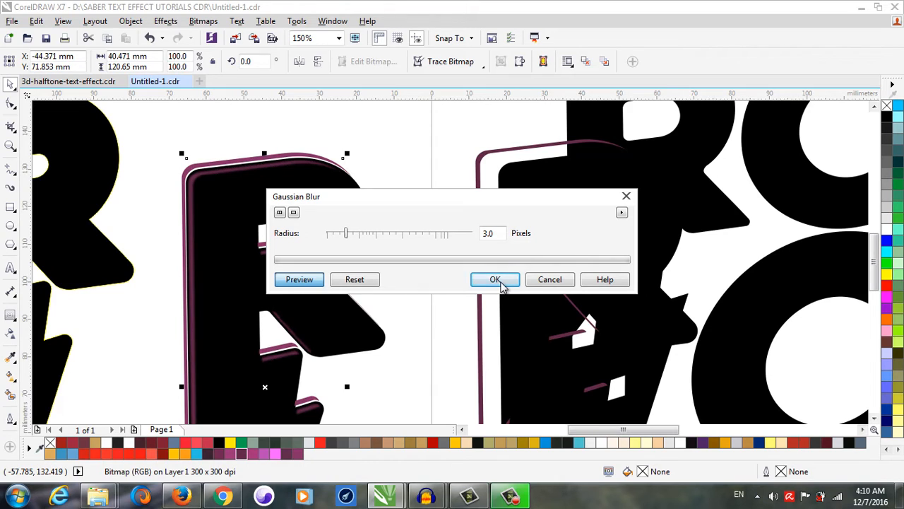
{"action": "triple_click", "coordinate": [489, 233]}
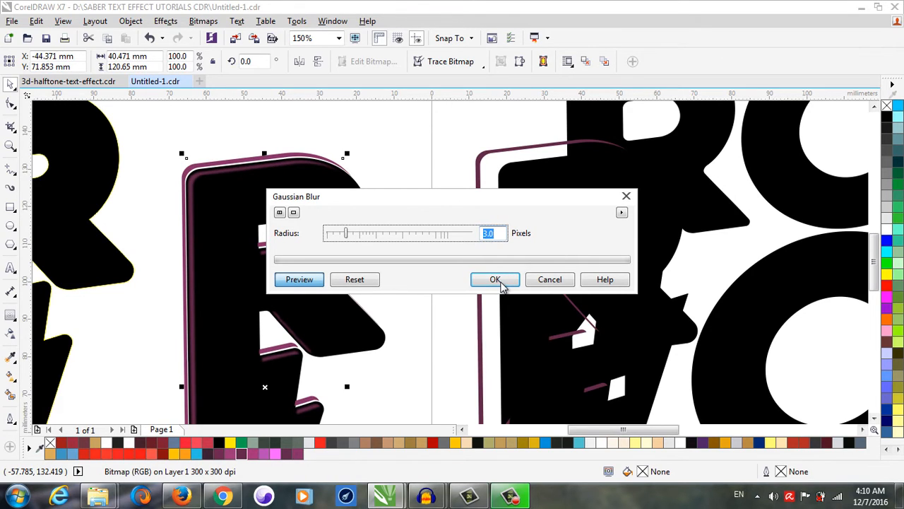
{"action": "type", "text": "10"}
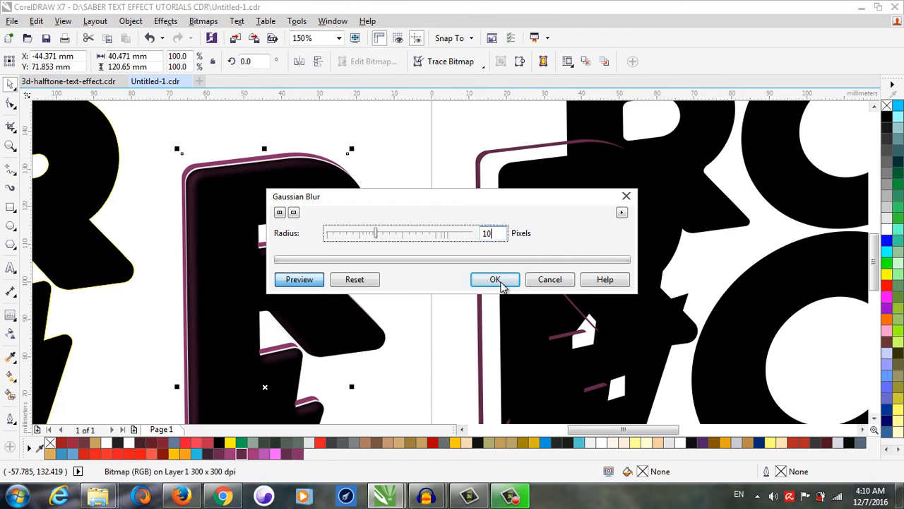
{"action": "left_click", "coordinate": [495, 279]}
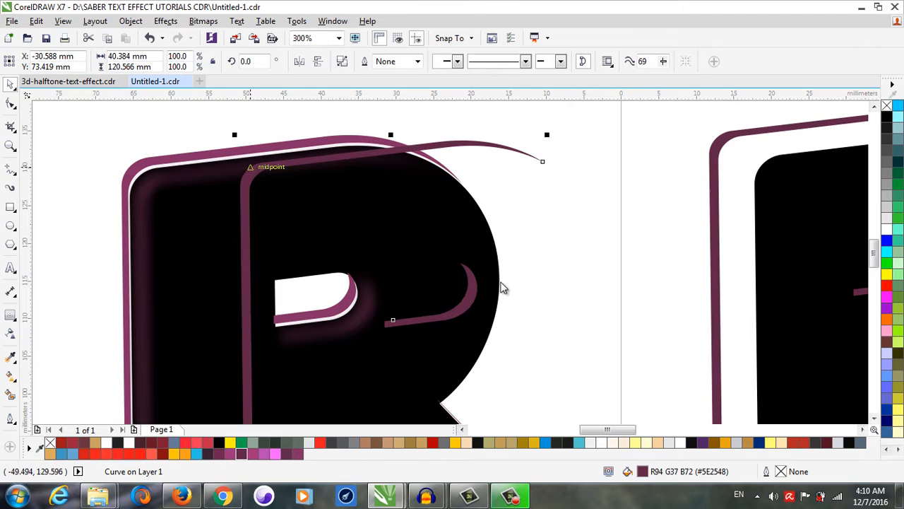
Blur the pink edge layer by 5 pixels and convert the pink strip to a bitmap
{"action": "left_click_drag", "start_coordinate": [543, 161], "coordinate": [440, 177]}
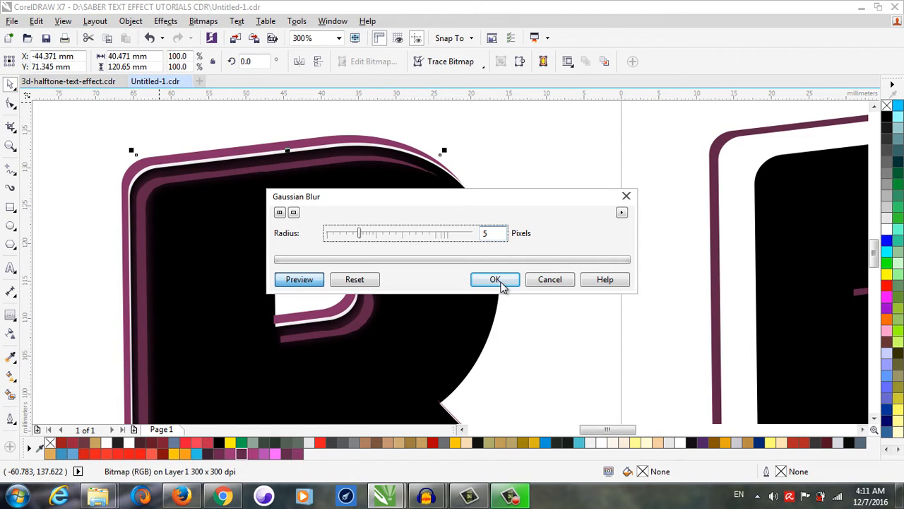
{"action": "left_click", "coordinate": [495, 279]}
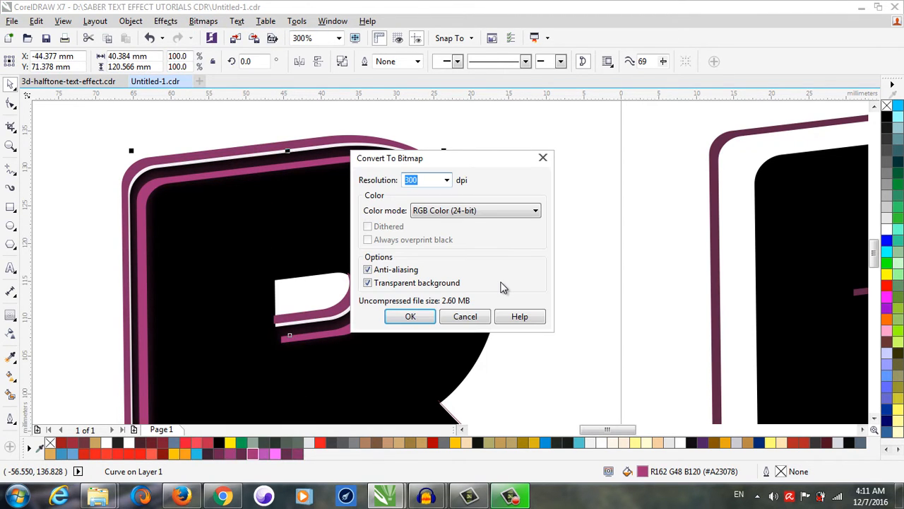
{"action": "left_click", "coordinate": [410, 315]}
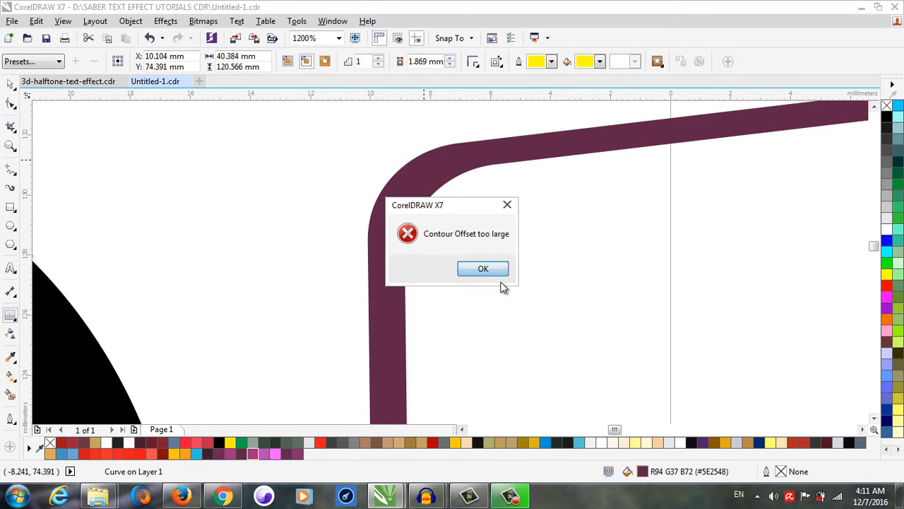
Dismiss the offset-too-large warning and separate the inner contour line from the pink curve
{"action": "left_click", "coordinate": [483, 269]}
{"action": "type", "text": "0.315"}
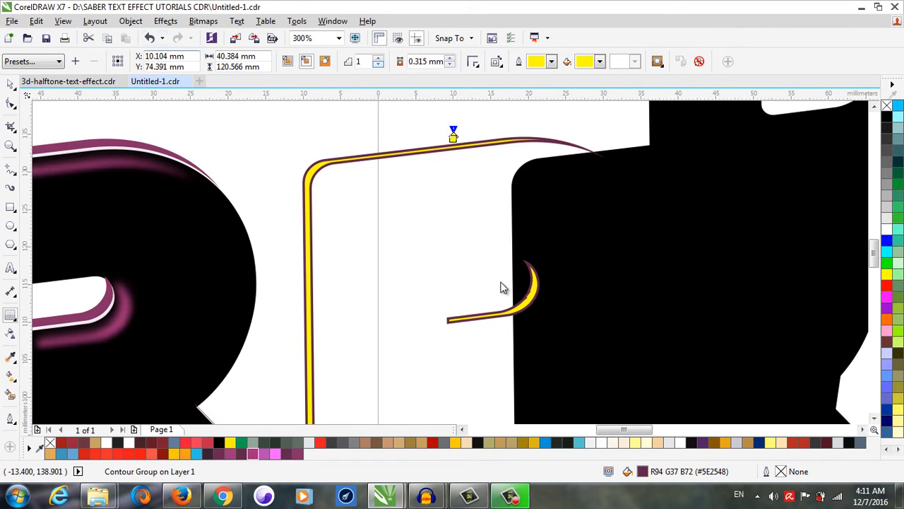
{"action": "left_click", "coordinate": [130, 20]}
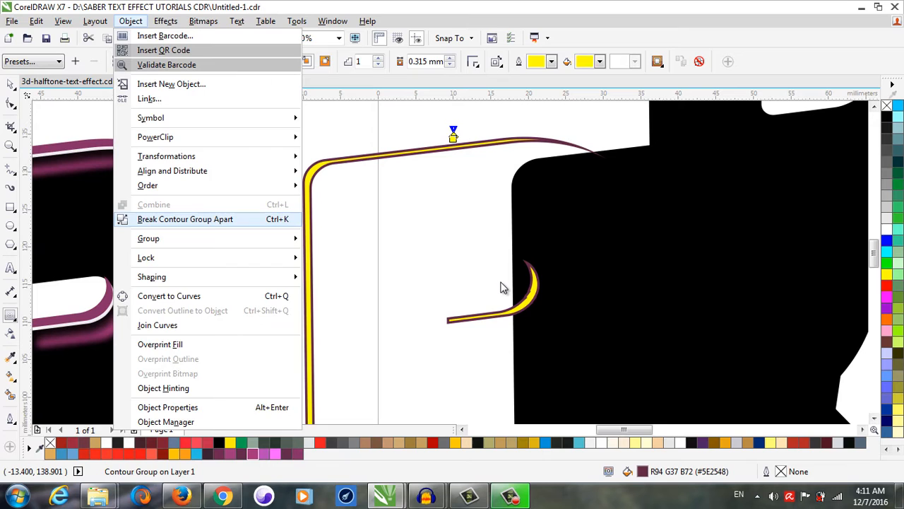
{"action": "left_click", "coordinate": [186, 219]}
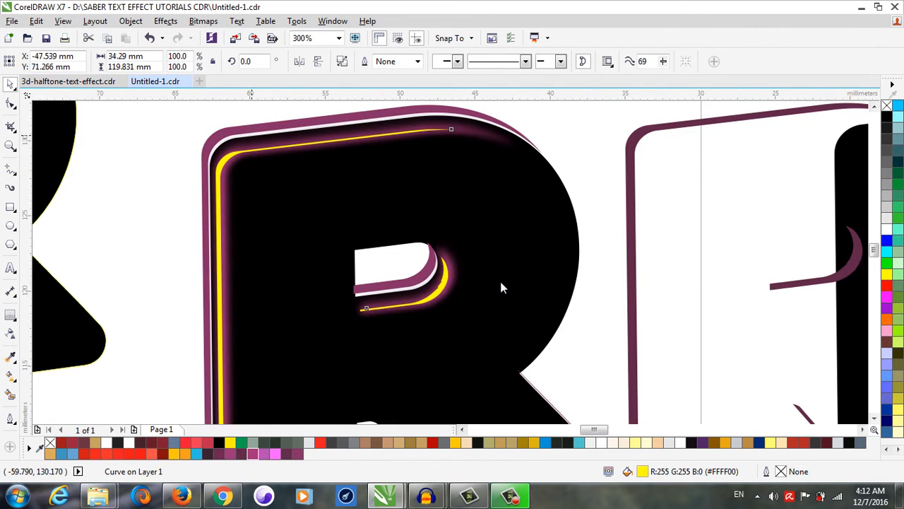
{"action": "scroll", "scroll_direction": "down", "scroll_amount": 3}
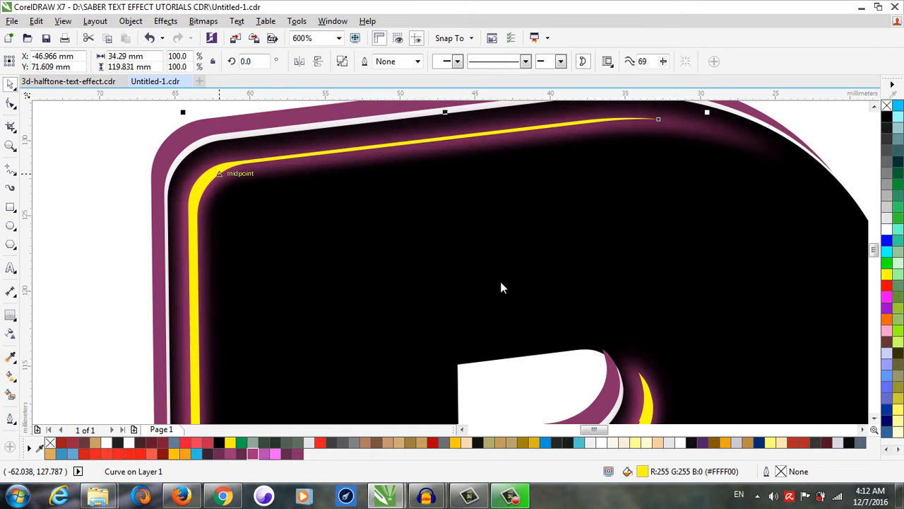
{"action": "scroll", "scroll_direction": "down", "scroll_amount": 3}
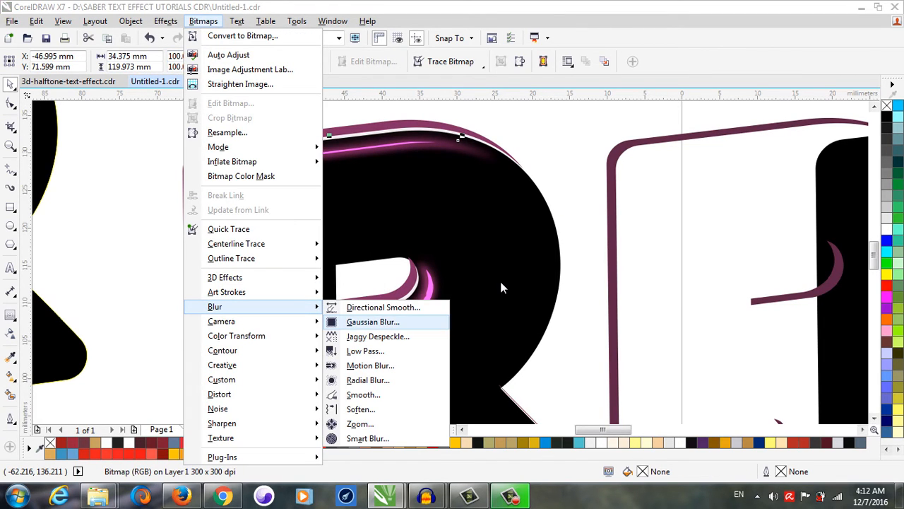
Apply a 3-pixel Gaussian Blur to the inner pink line
{"action": "left_click", "coordinate": [373, 322]}
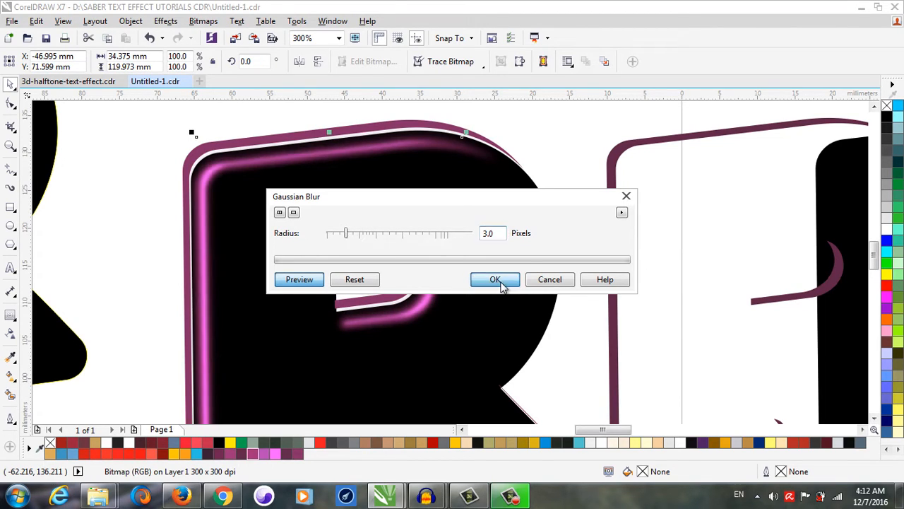
{"action": "left_click", "coordinate": [494, 279]}
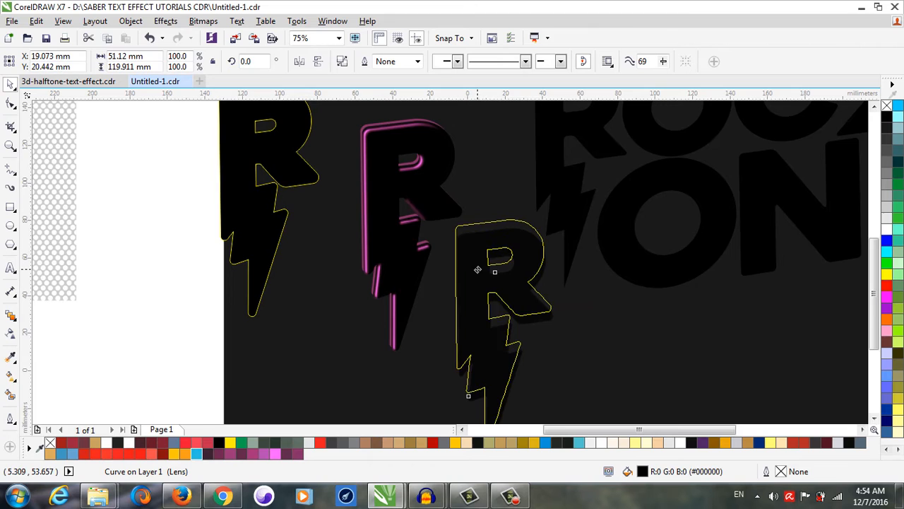
{"action": "left_click", "coordinate": [337, 37]}
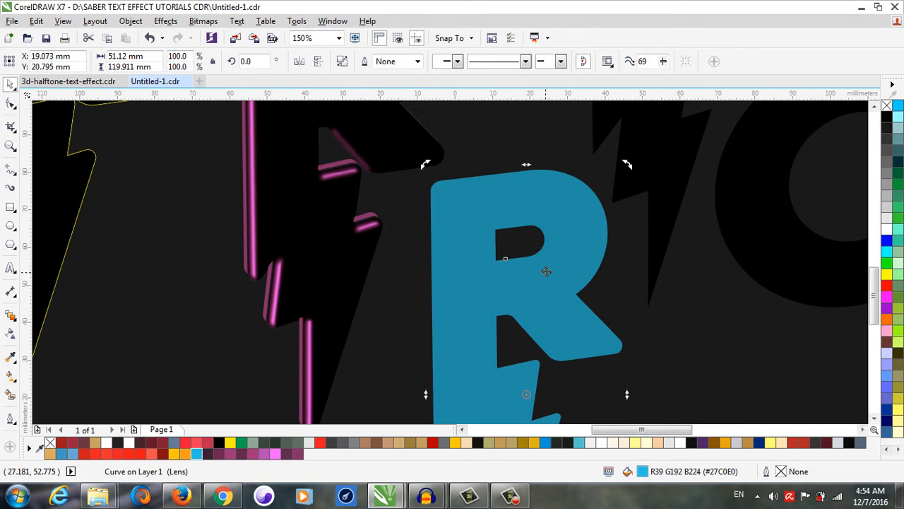
{"action": "scroll", "scroll_direction": "down", "scroll_amount": 3}
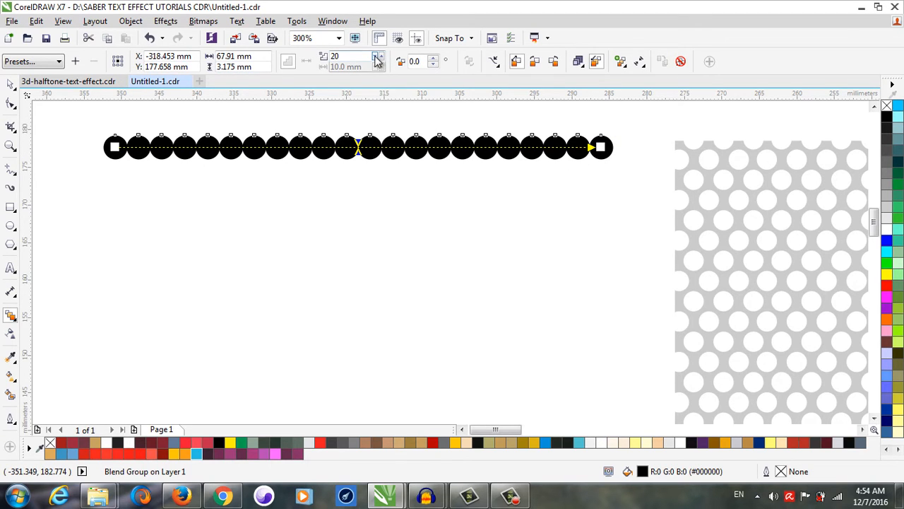
Set the circle blend to 20 steps, then break it apart and ungroup into separate dots
{"action": "left_click", "coordinate": [377, 65]}
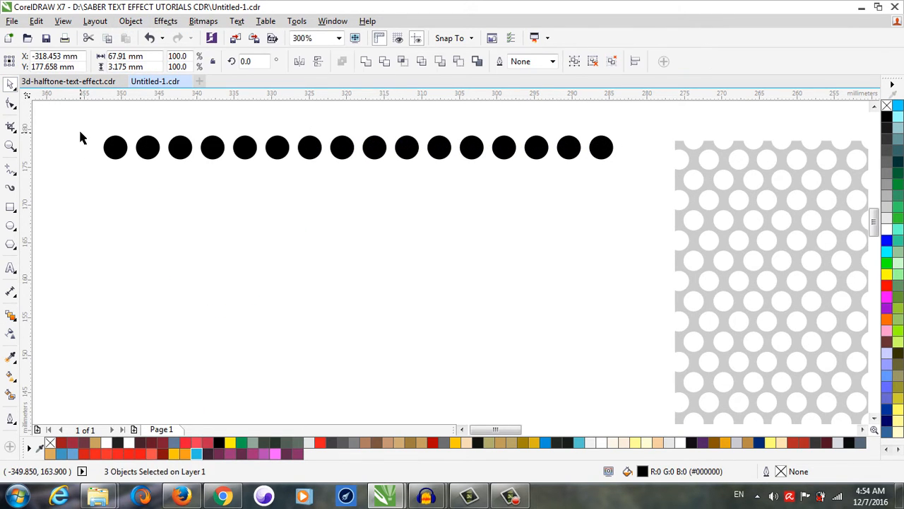
{"action": "left_click", "coordinate": [416, 60]}
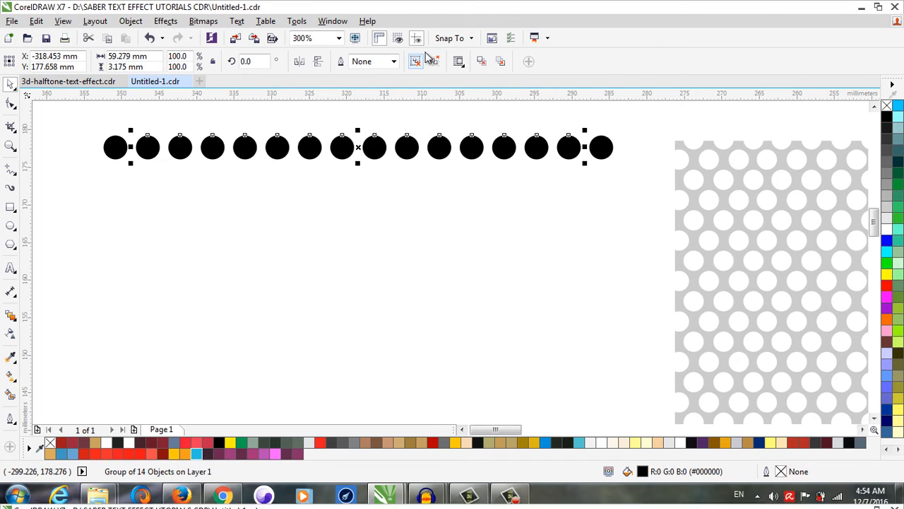
{"action": "left_click", "coordinate": [417, 61]}
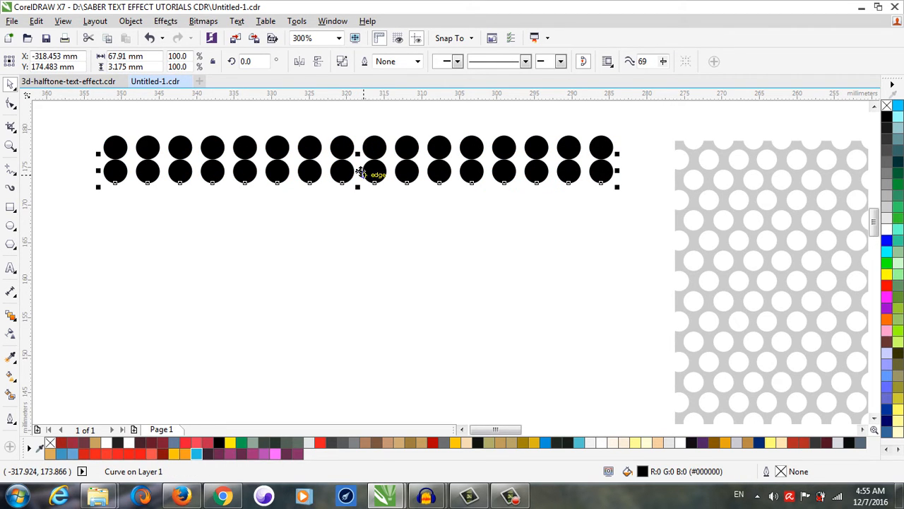
{"action": "scroll", "scroll_direction": "up", "scroll_amount": 3}
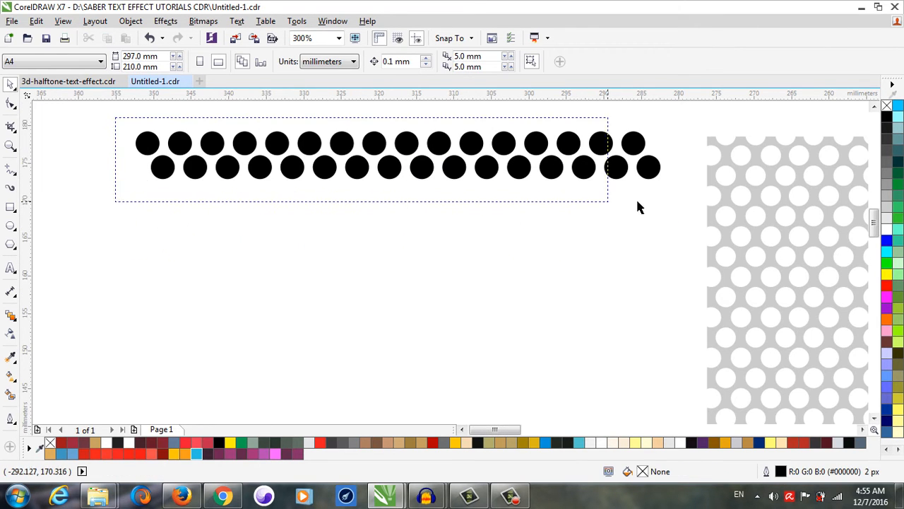
{"action": "left_click", "coordinate": [392, 148]}
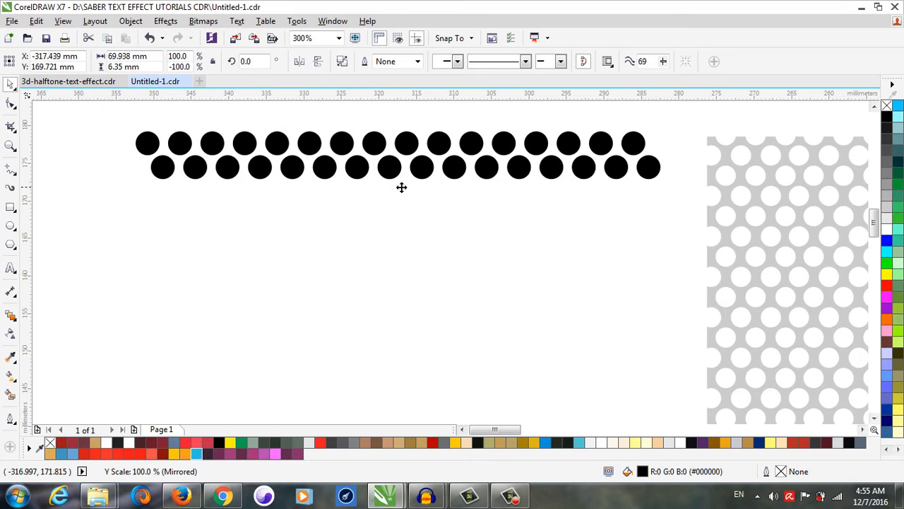
Select the staggered dot rows and make the perforated rectangle panel uniformly semi-transparent
{"action": "left_click", "coordinate": [401, 168]}
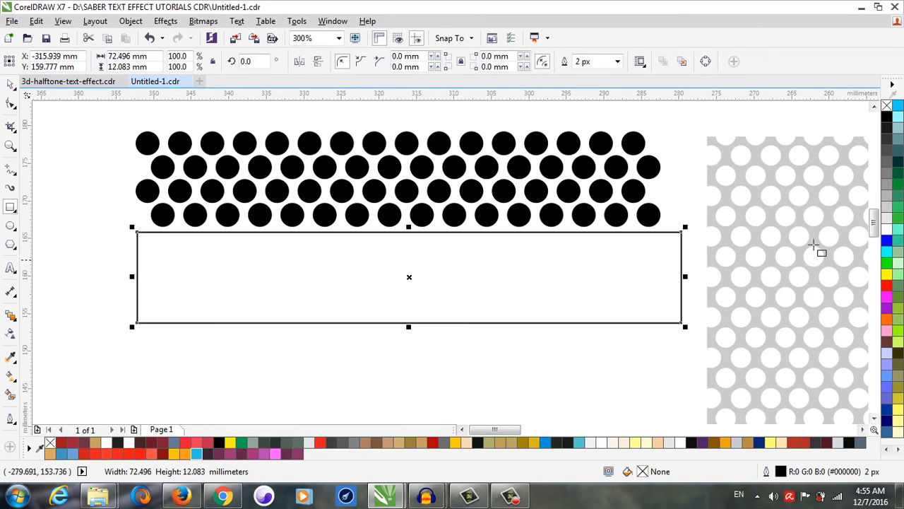
{"action": "mouse_move", "coordinate": [848, 279]}
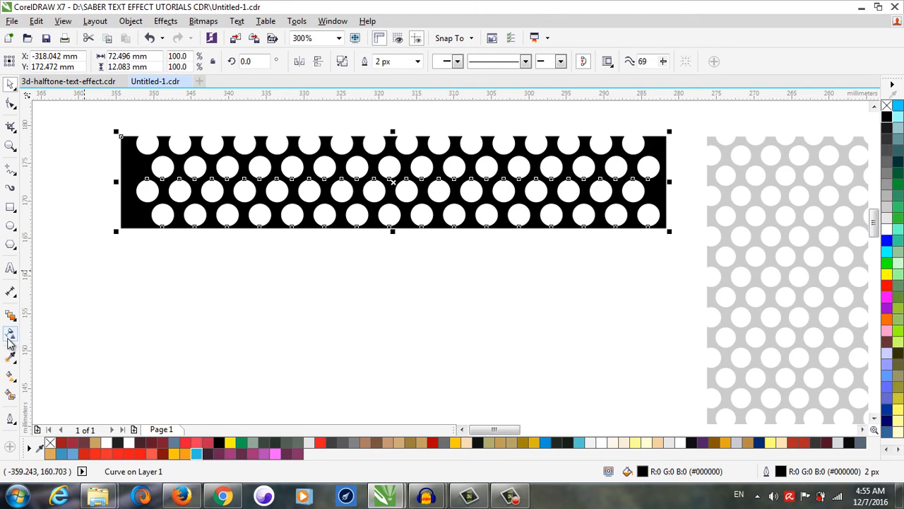
{"action": "left_click", "coordinate": [11, 333]}
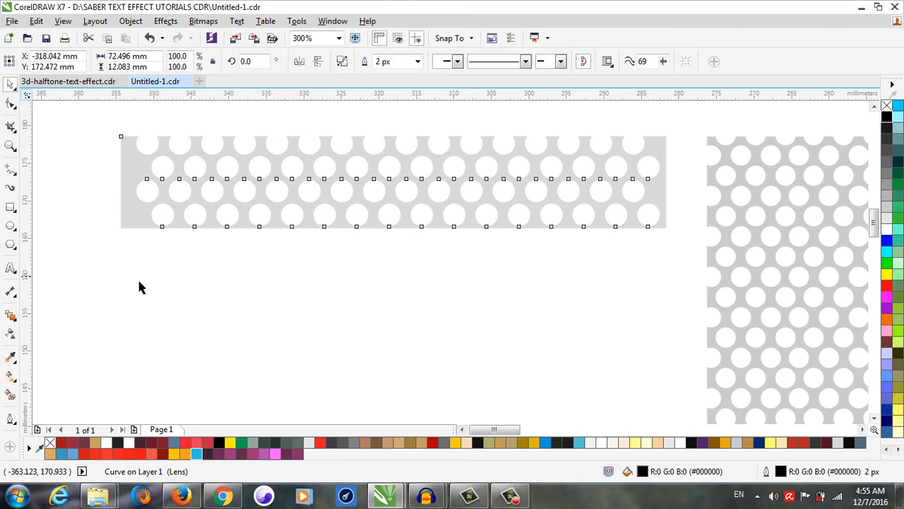
{"action": "left_click", "coordinate": [205, 202]}
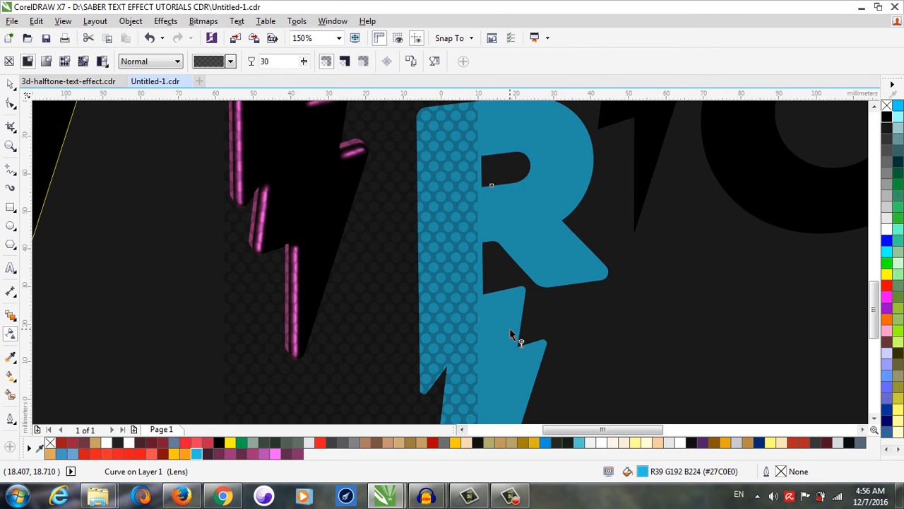
Set the dot pattern's transparency to 80 and PowerClip it inside the blue R
{"action": "triple_click", "coordinate": [279, 61]}
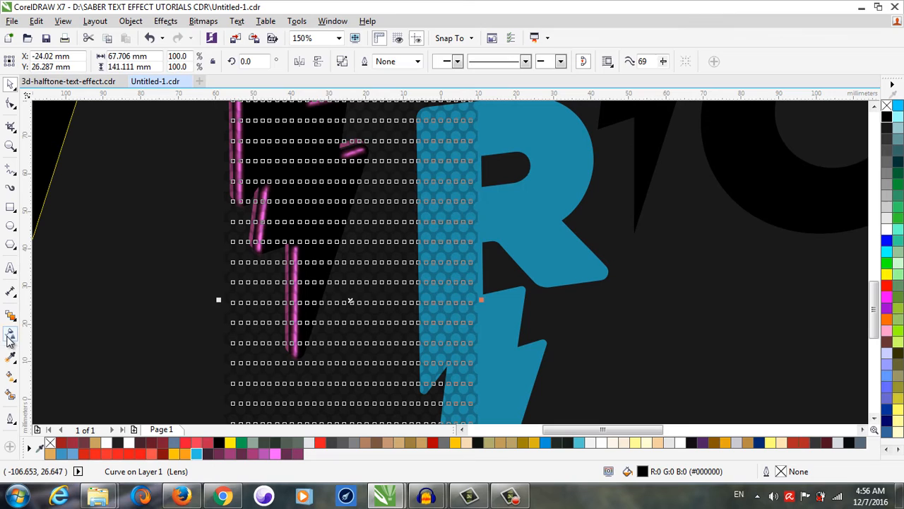
{"action": "left_click", "coordinate": [10, 333]}
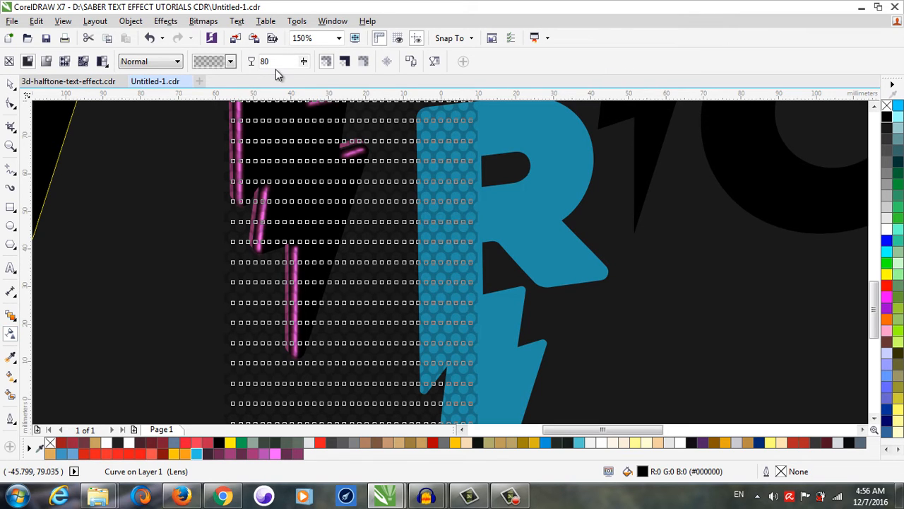
{"action": "left_click", "coordinate": [304, 58]}
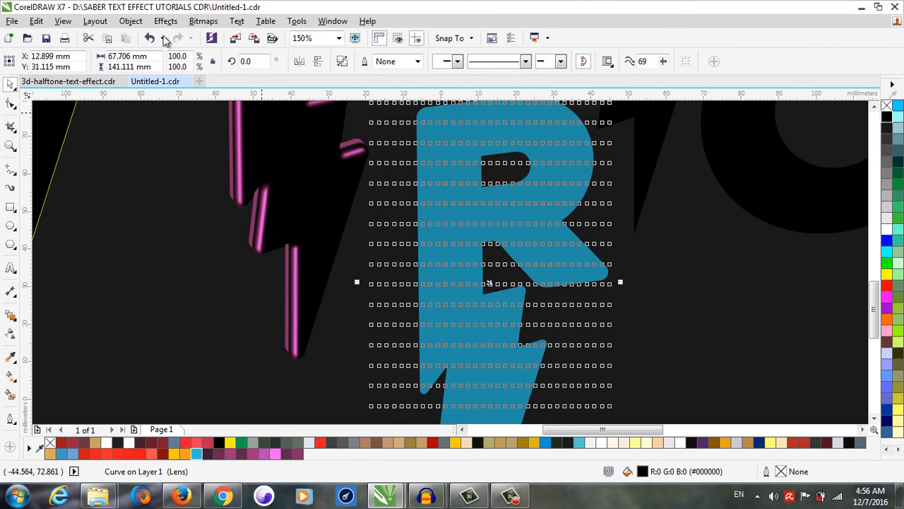
{"action": "left_click", "coordinate": [130, 20]}
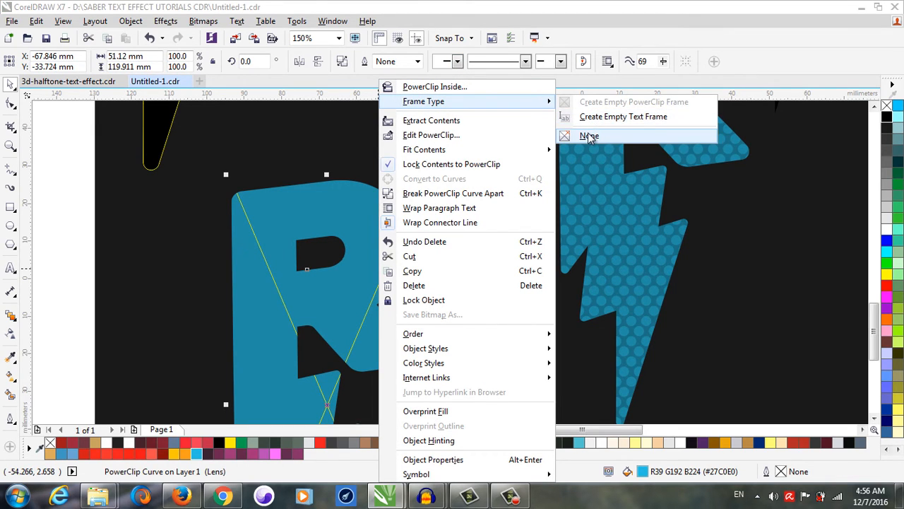
Convert the white highlight strokes to a 300 dpi bitmap and apply a 4-pixel Gaussian Blur
{"action": "left_click", "coordinate": [589, 136]}
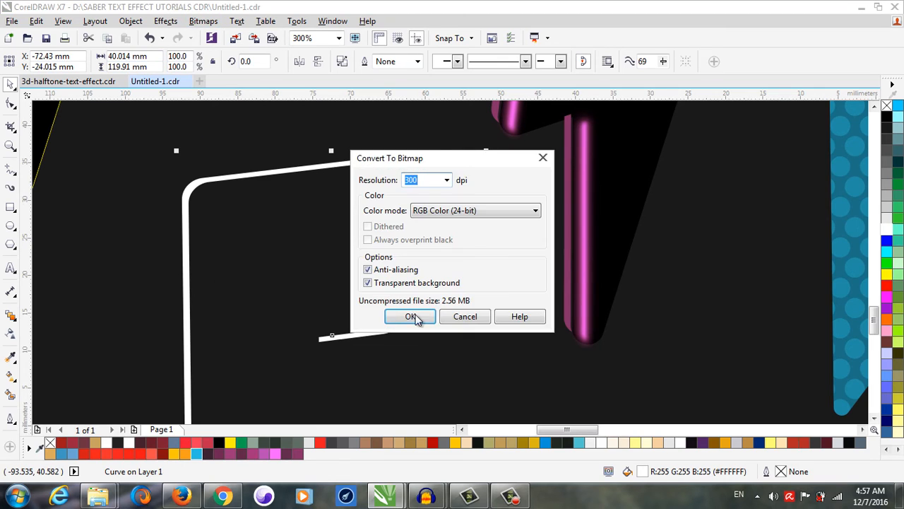
{"action": "left_click", "coordinate": [411, 315]}
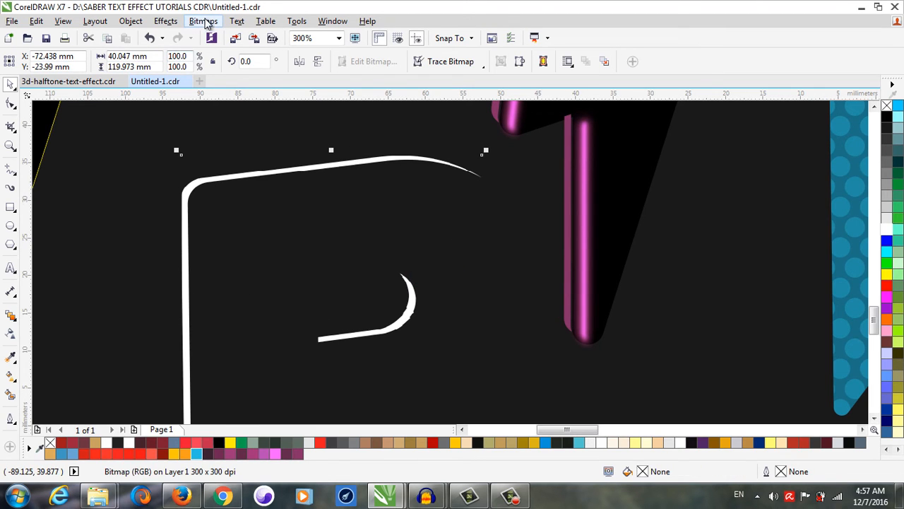
{"action": "left_click", "coordinate": [203, 21]}
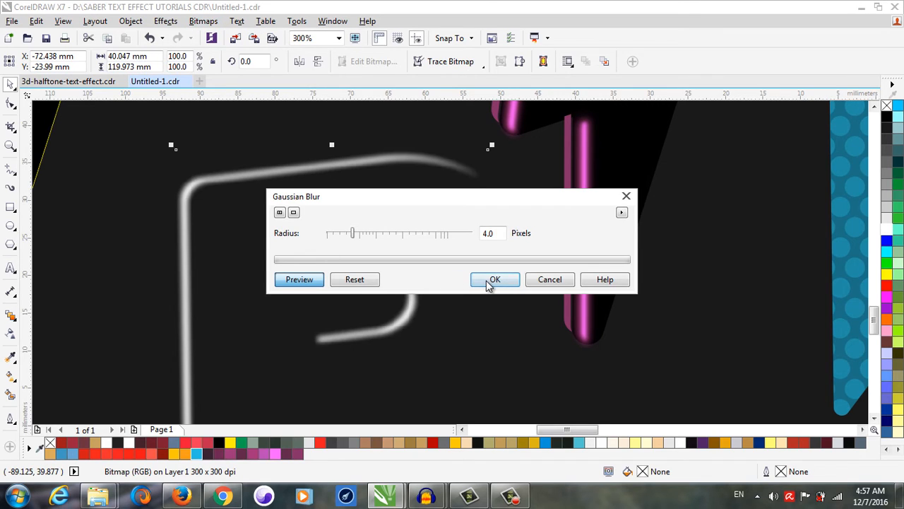
{"action": "left_click", "coordinate": [495, 279]}
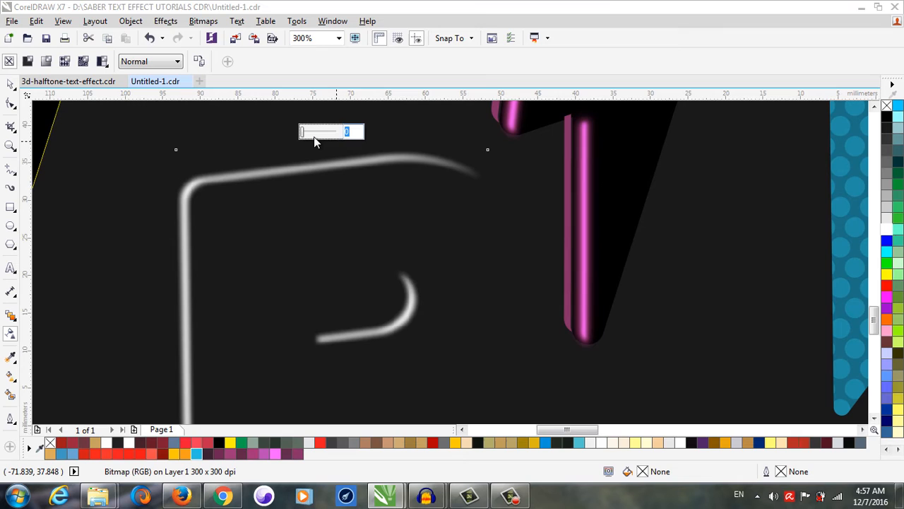
Give the blurred highlight 30 transparency and place it along the dotted R's edges
{"action": "type", "text": "30"}
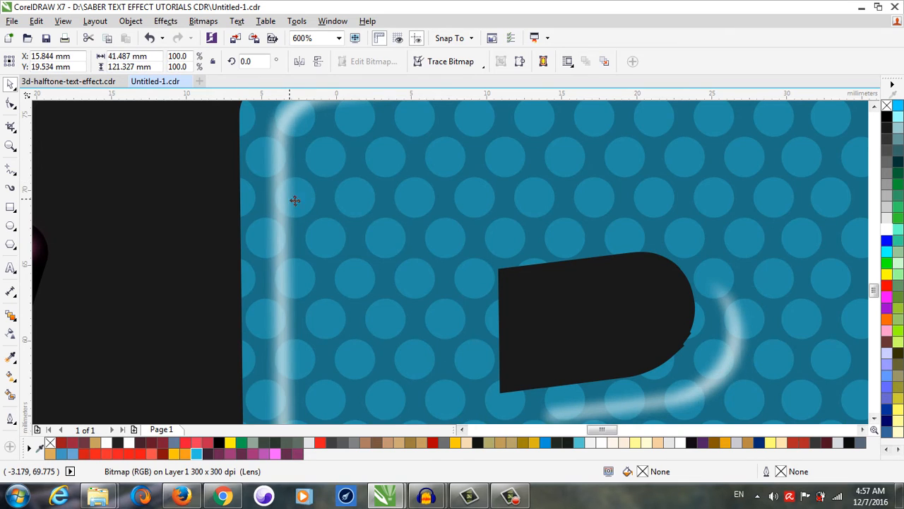
{"action": "left_click", "coordinate": [130, 21]}
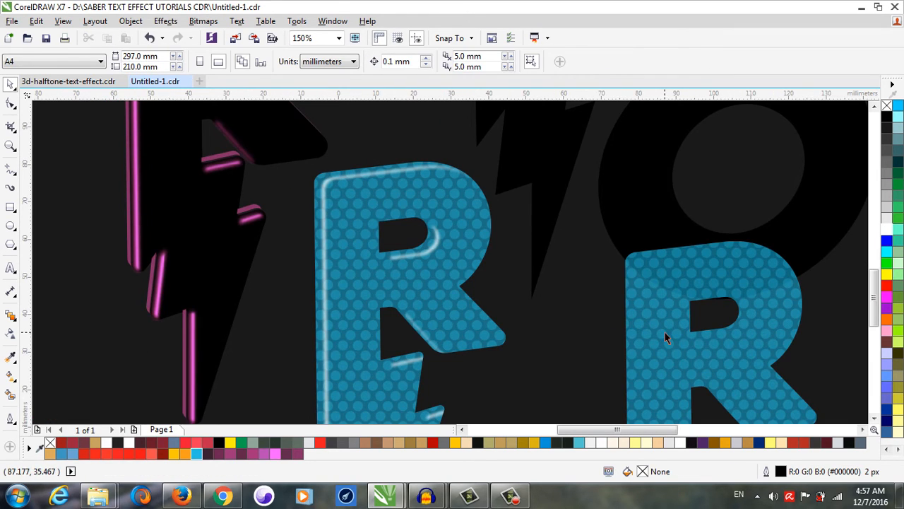
Select the second, lighter dotted R copy
{"action": "left_click", "coordinate": [699, 331]}
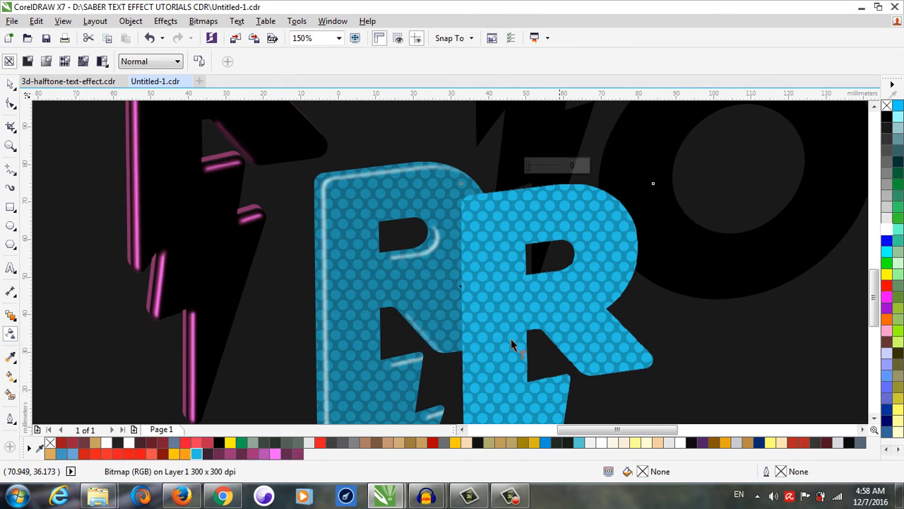
{"action": "mouse_move", "coordinate": [625, 344]}
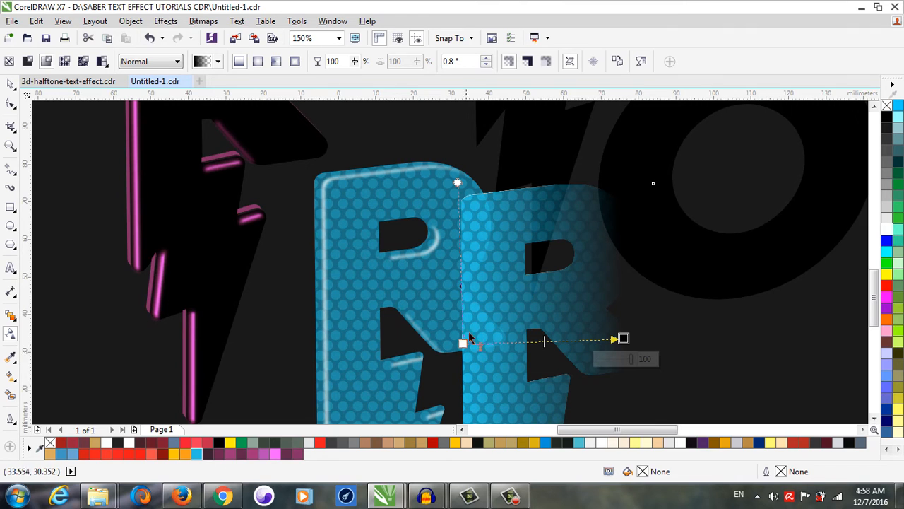
{"action": "mouse_move", "coordinate": [32, 150]}
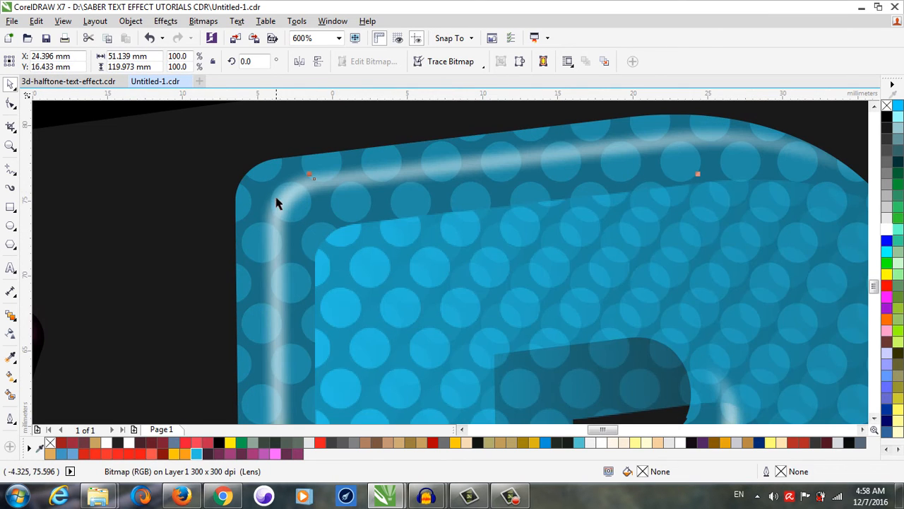
{"action": "mouse_move", "coordinate": [279, 222]}
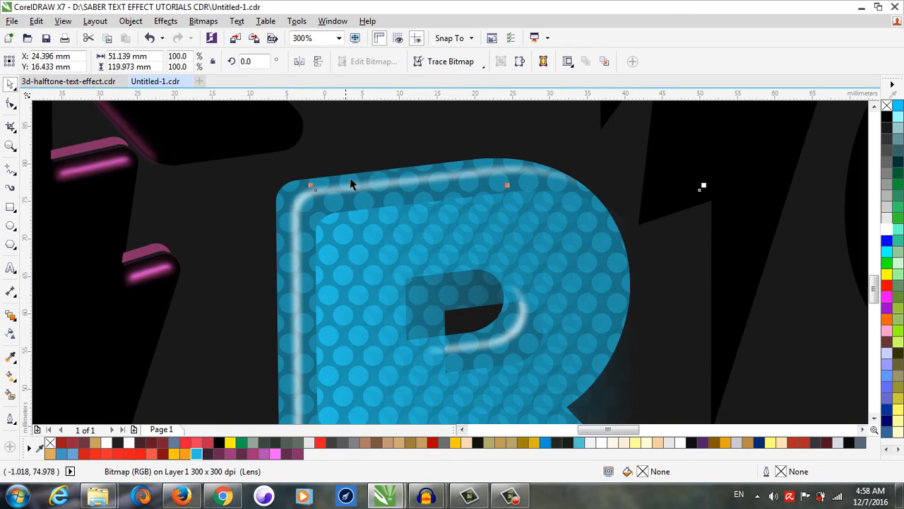
{"action": "mouse_move", "coordinate": [390, 303]}
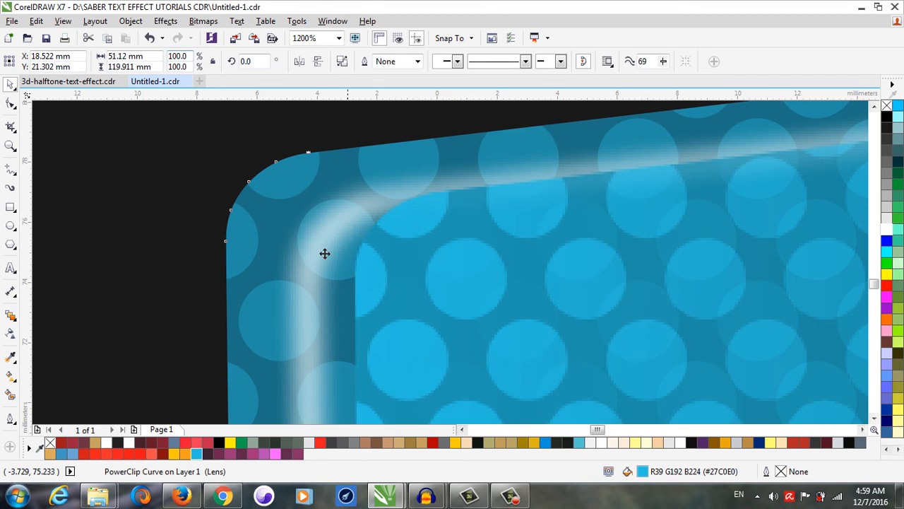
{"action": "mouse_move", "coordinate": [582, 169]}
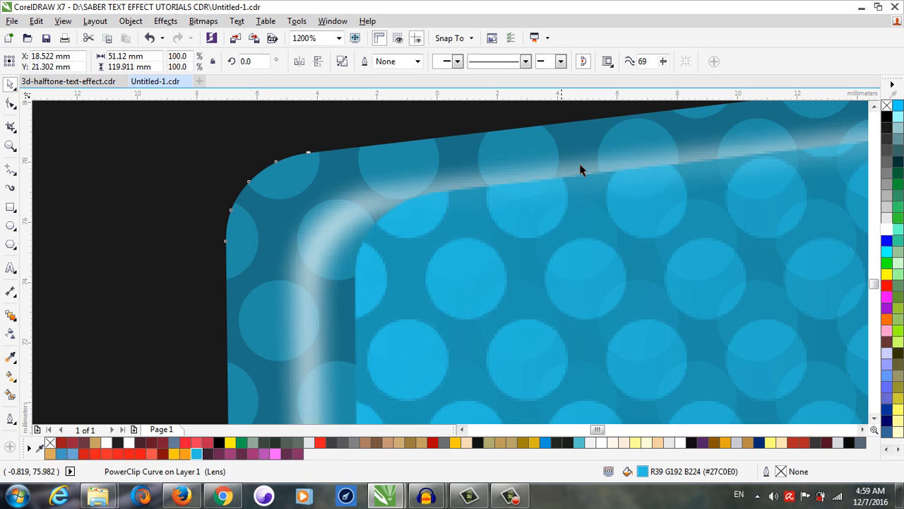
{"action": "mouse_move", "coordinate": [551, 190]}
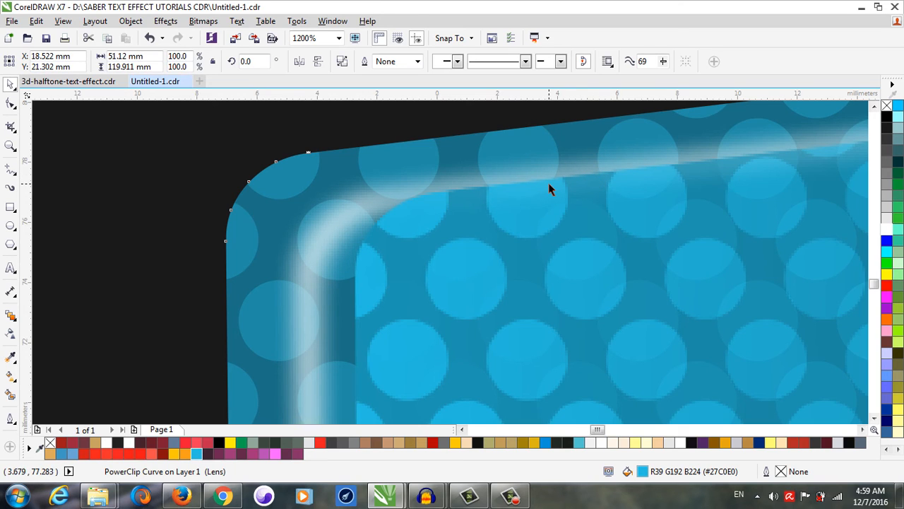
{"action": "mouse_move", "coordinate": [315, 233]}
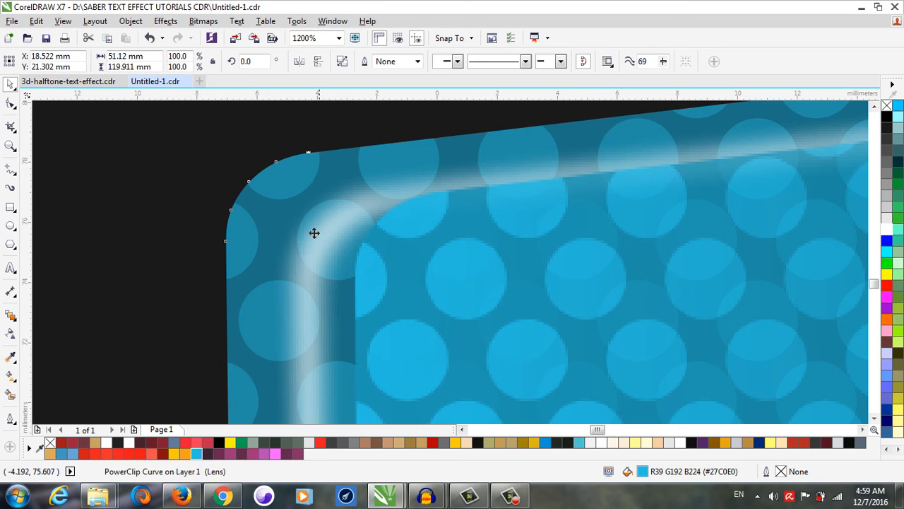
{"action": "mouse_move", "coordinate": [314, 260]}
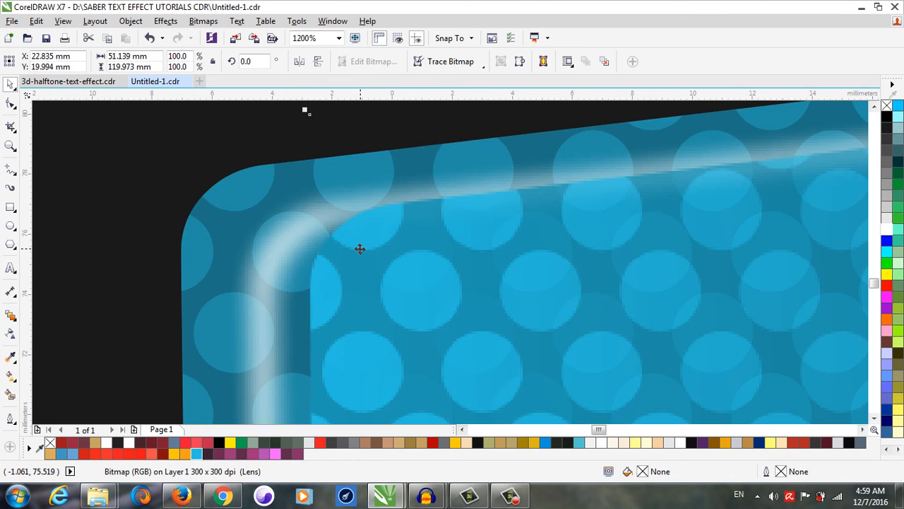
{"action": "mouse_move", "coordinate": [352, 262]}
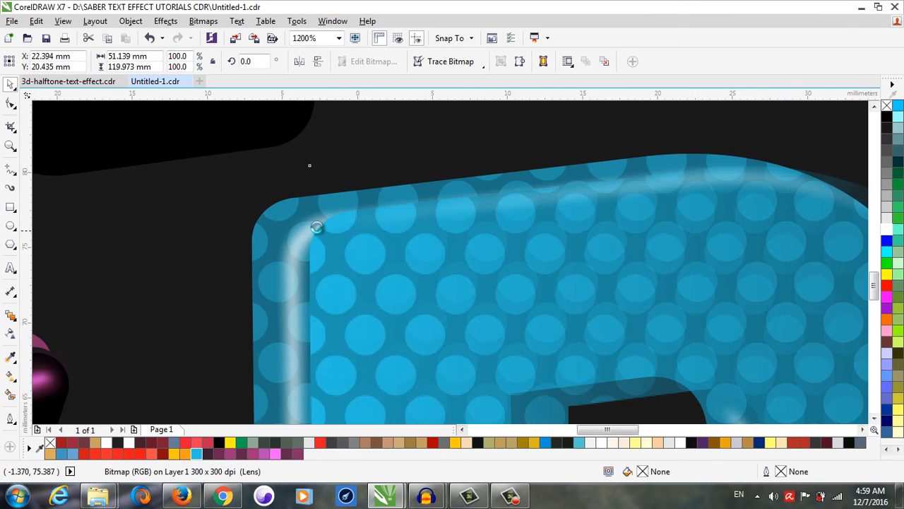
PowerClip the highlight and lighter layer into the dotted R, then edit its contents
{"action": "left_click", "coordinate": [339, 38]}
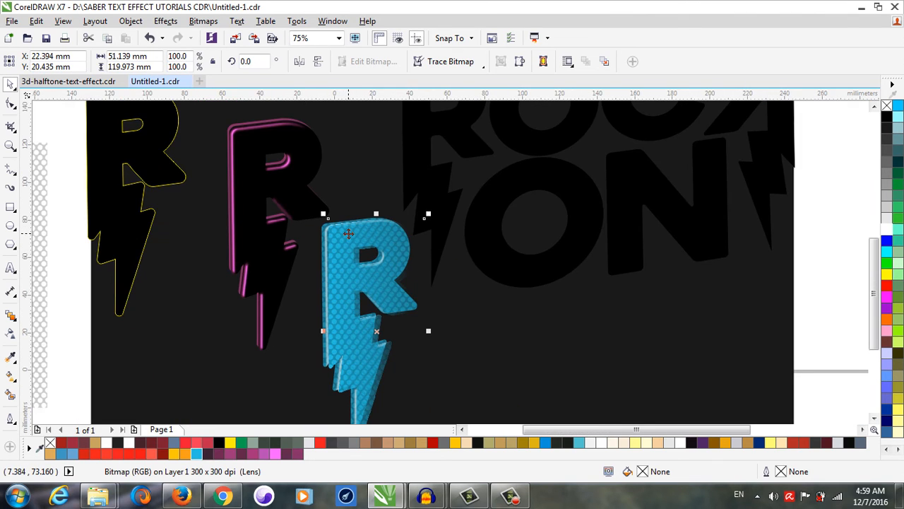
{"action": "mouse_move", "coordinate": [351, 245]}
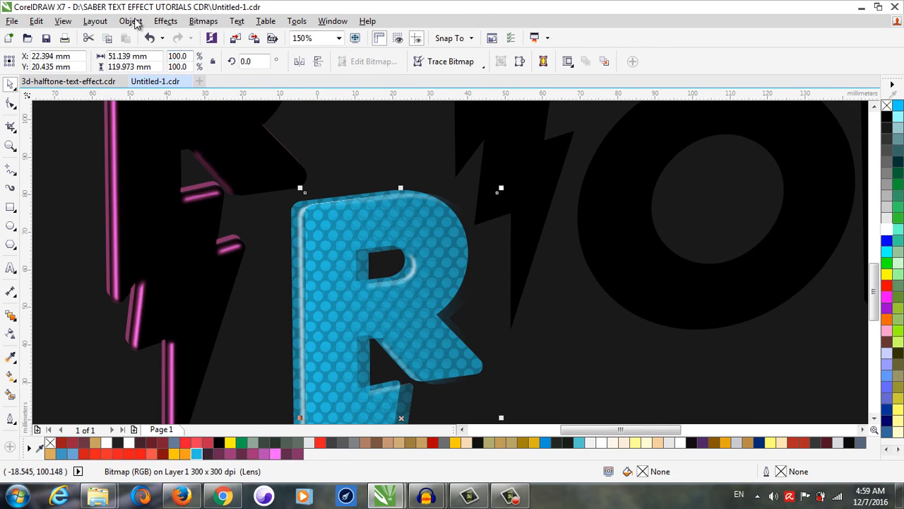
{"action": "left_click", "coordinate": [130, 21]}
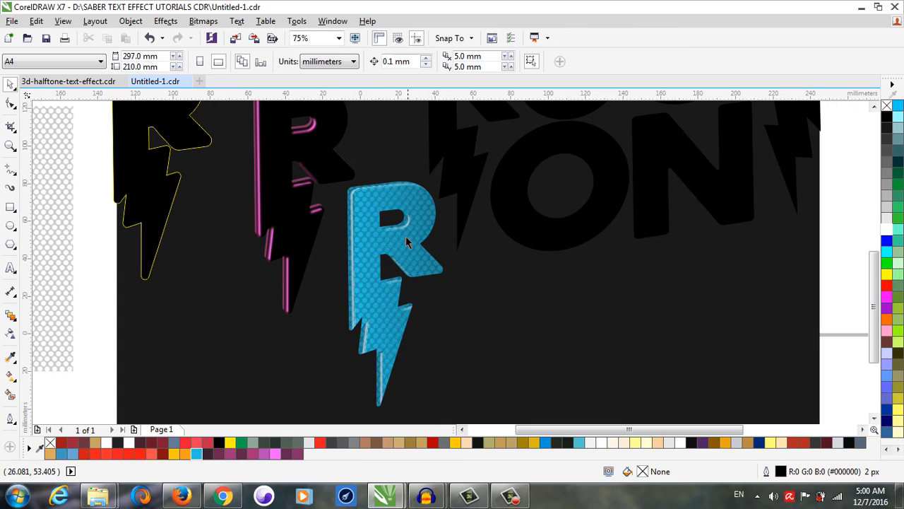
{"action": "mouse_move", "coordinate": [342, 401]}
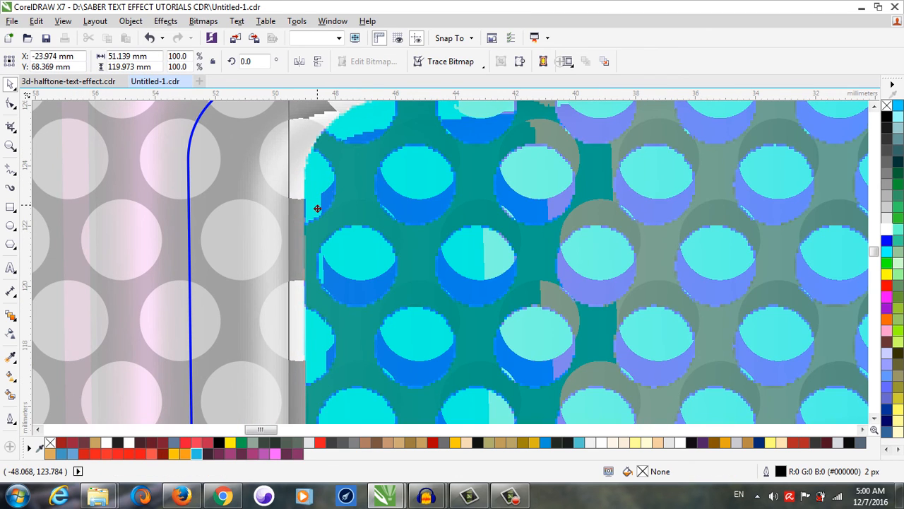
{"action": "left_click", "coordinate": [283, 178]}
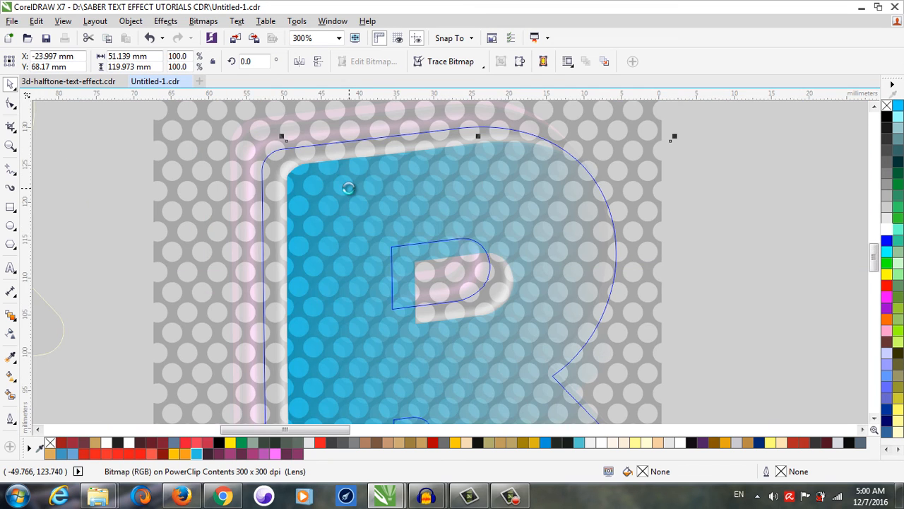
Finish editing the PowerClip, set the R onto the pink layers, and deselect
{"action": "left_click", "coordinate": [338, 38]}
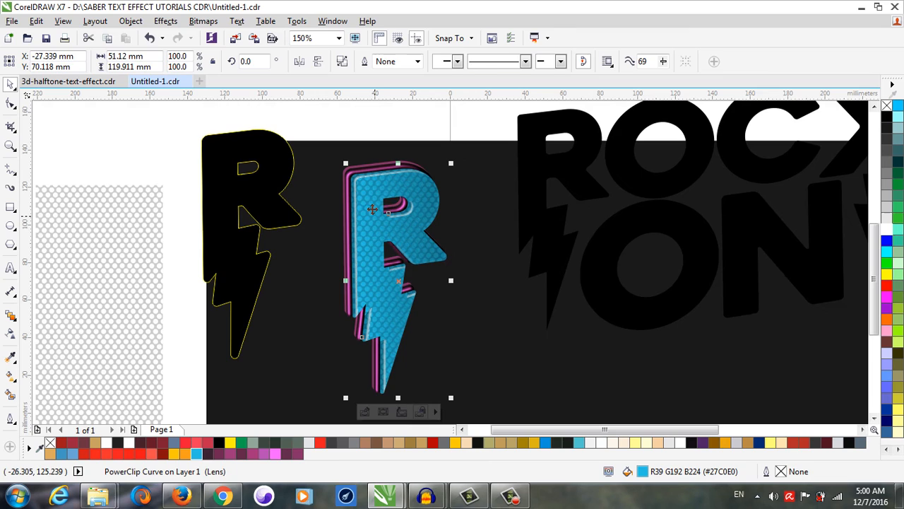
{"action": "left_click", "coordinate": [327, 138]}
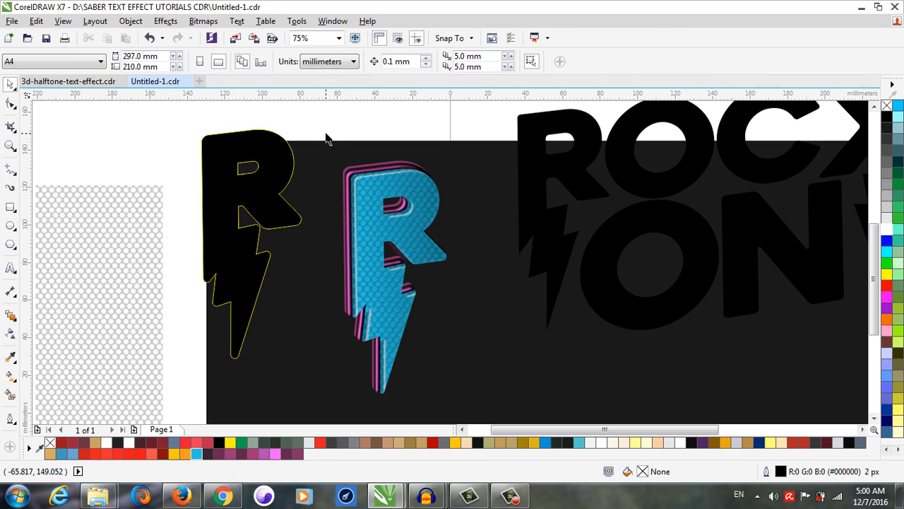